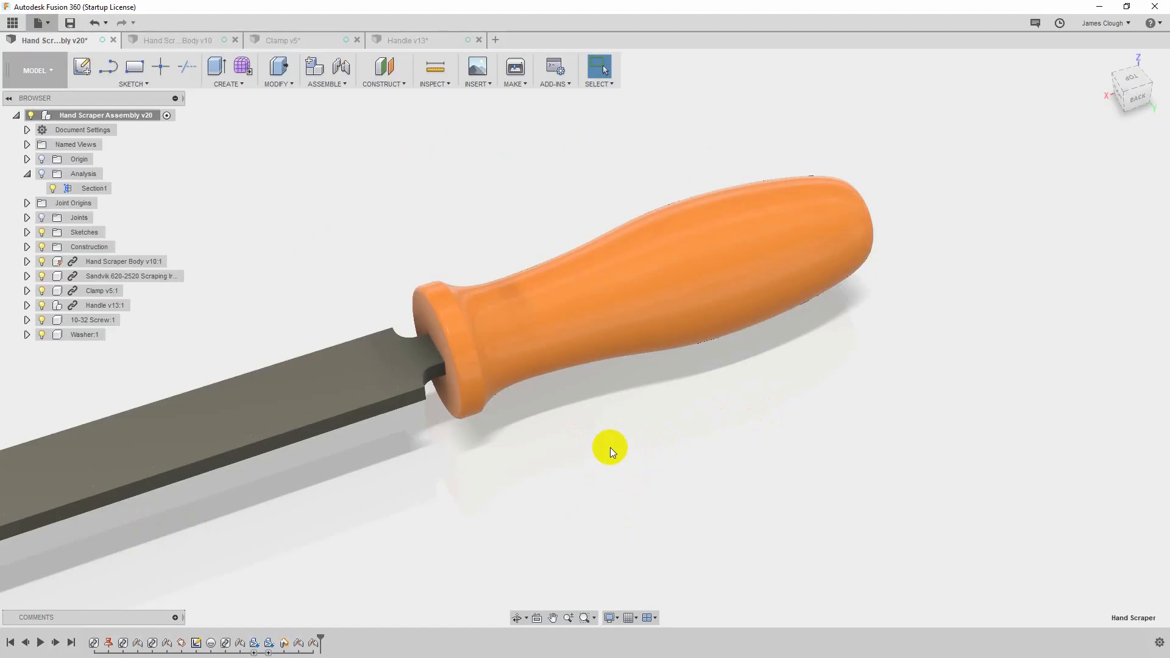
mouse_move(617, 415)
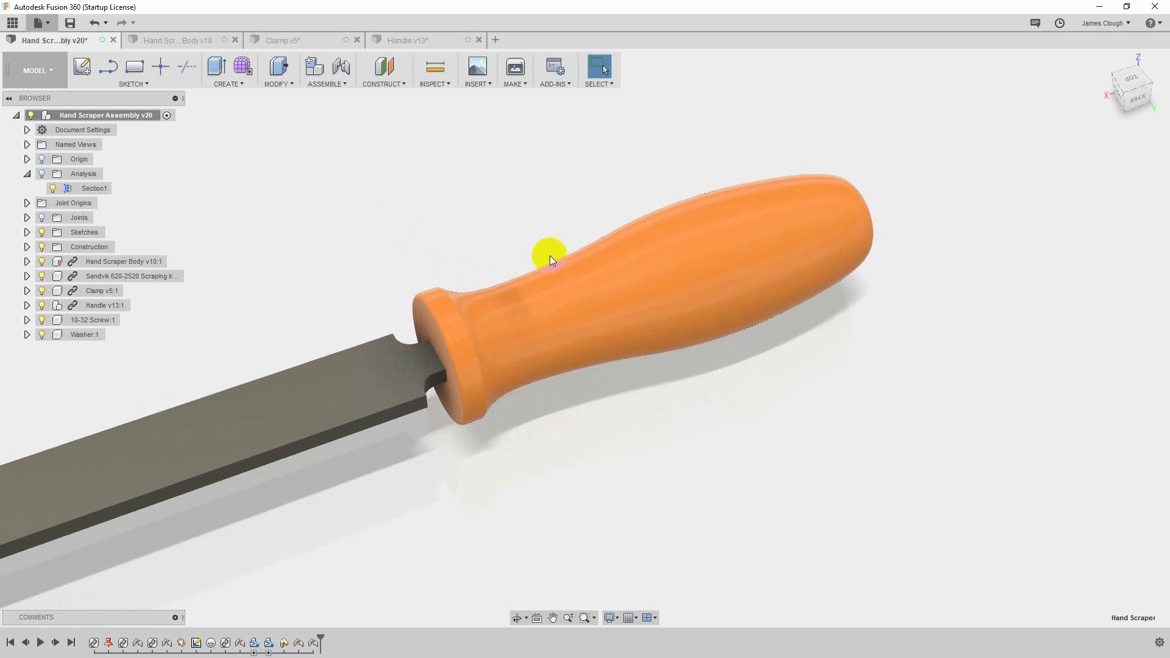
mouse_move(839, 161)
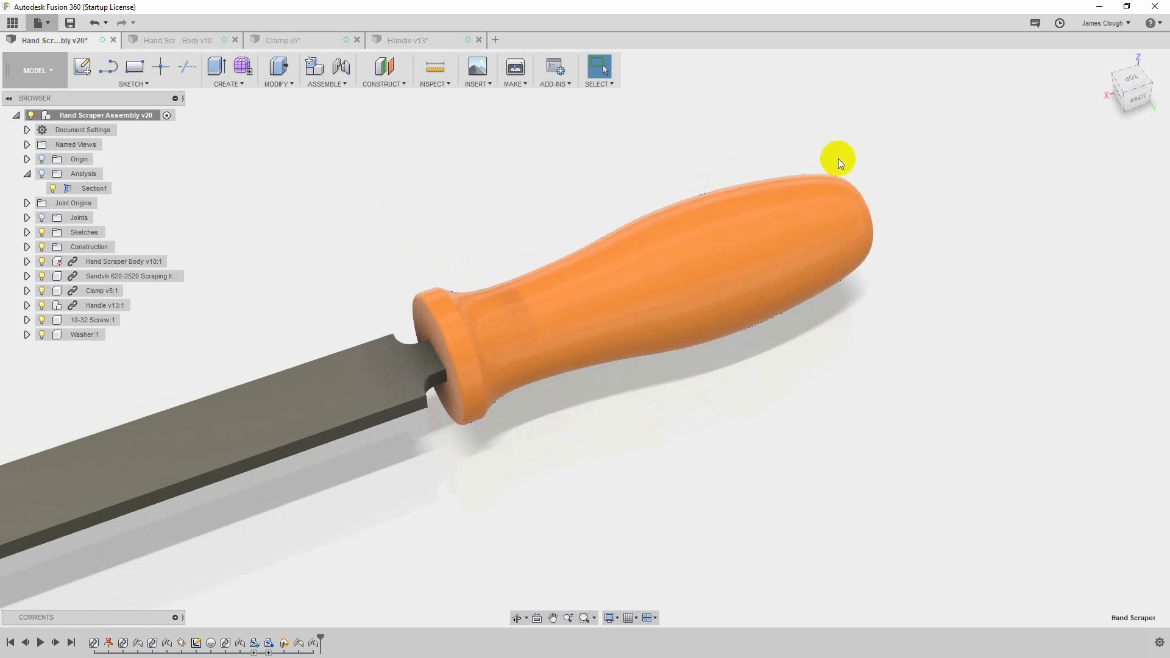
mouse_move(583, 211)
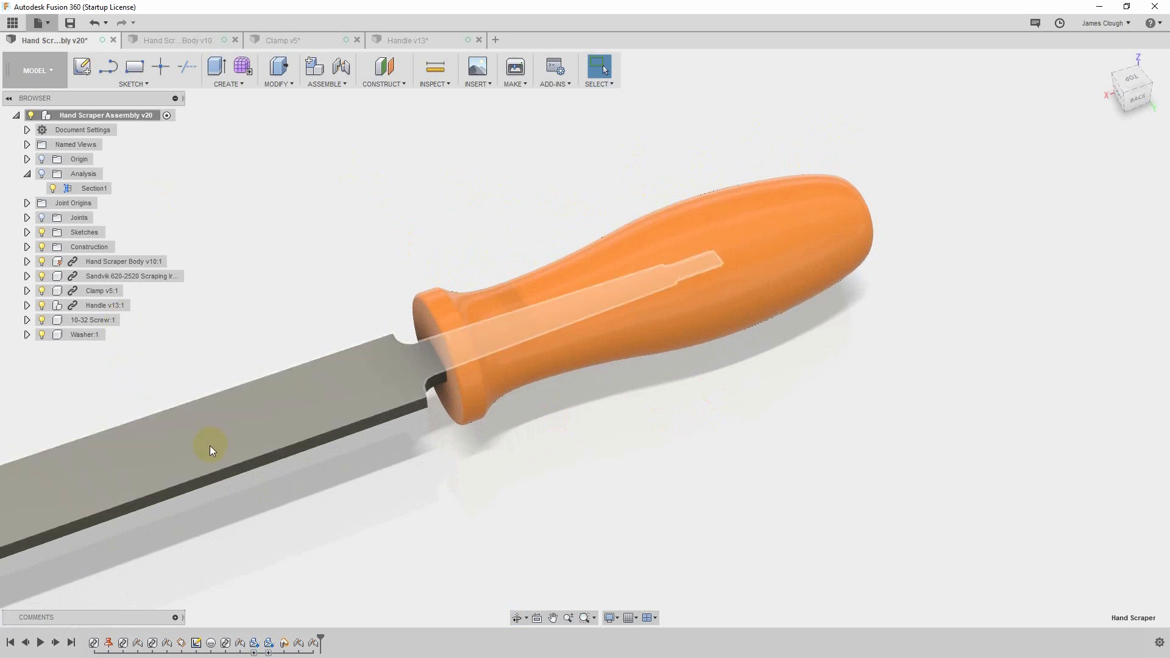
mouse_move(331, 407)
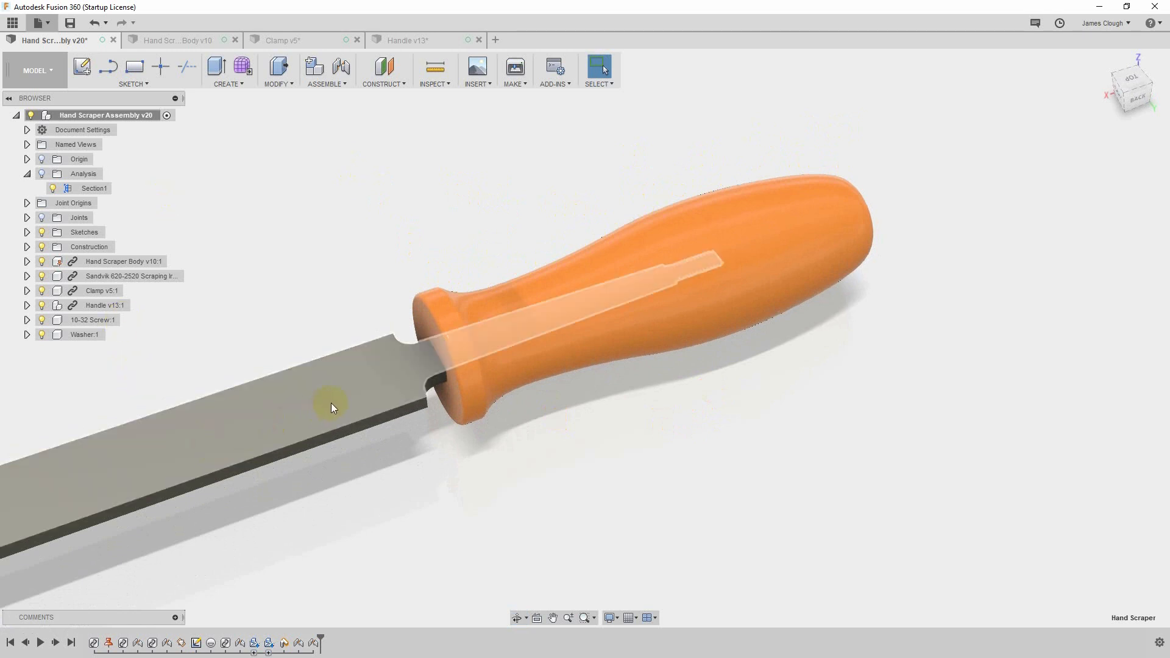
mouse_move(380, 392)
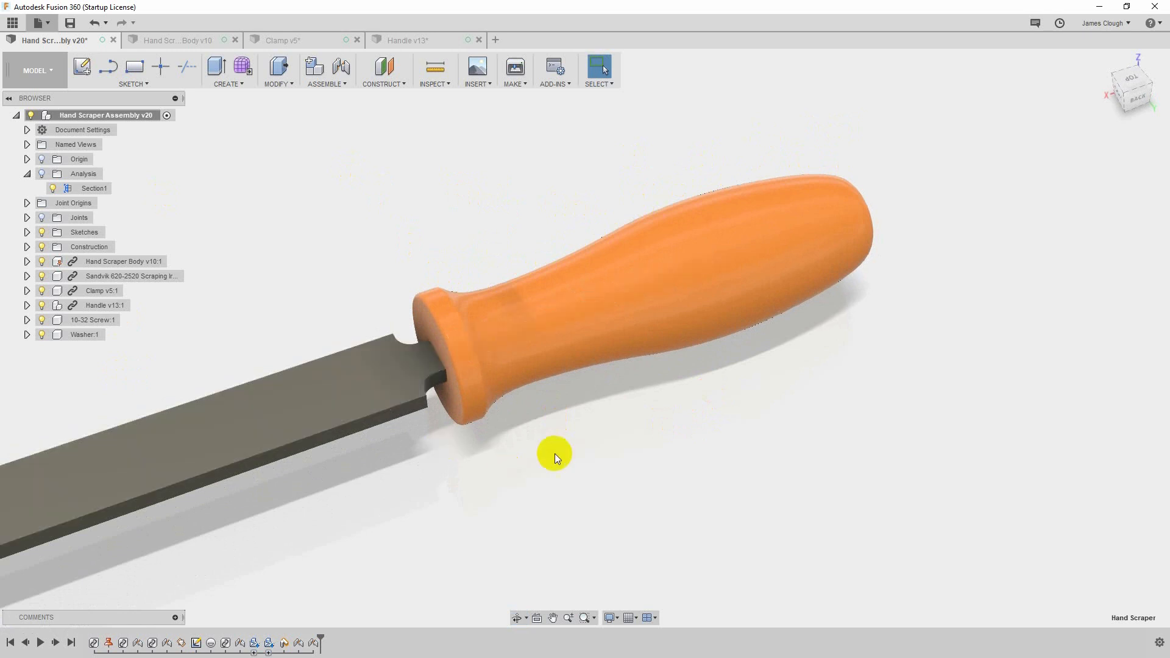
mouse_move(550, 437)
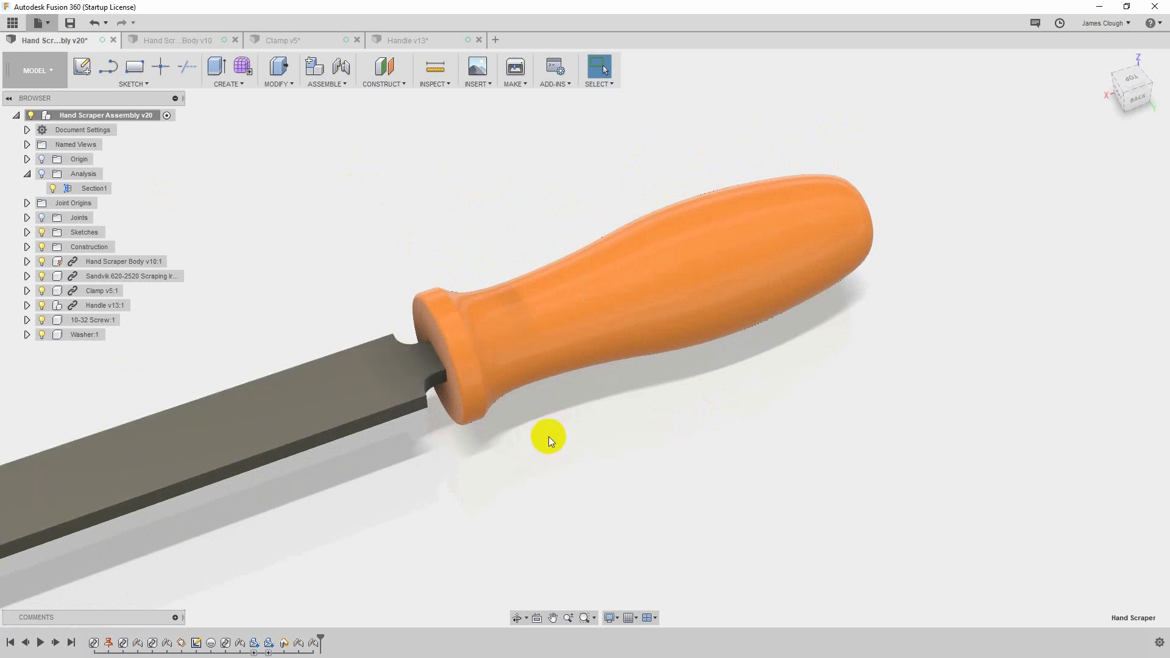
mouse_move(551, 401)
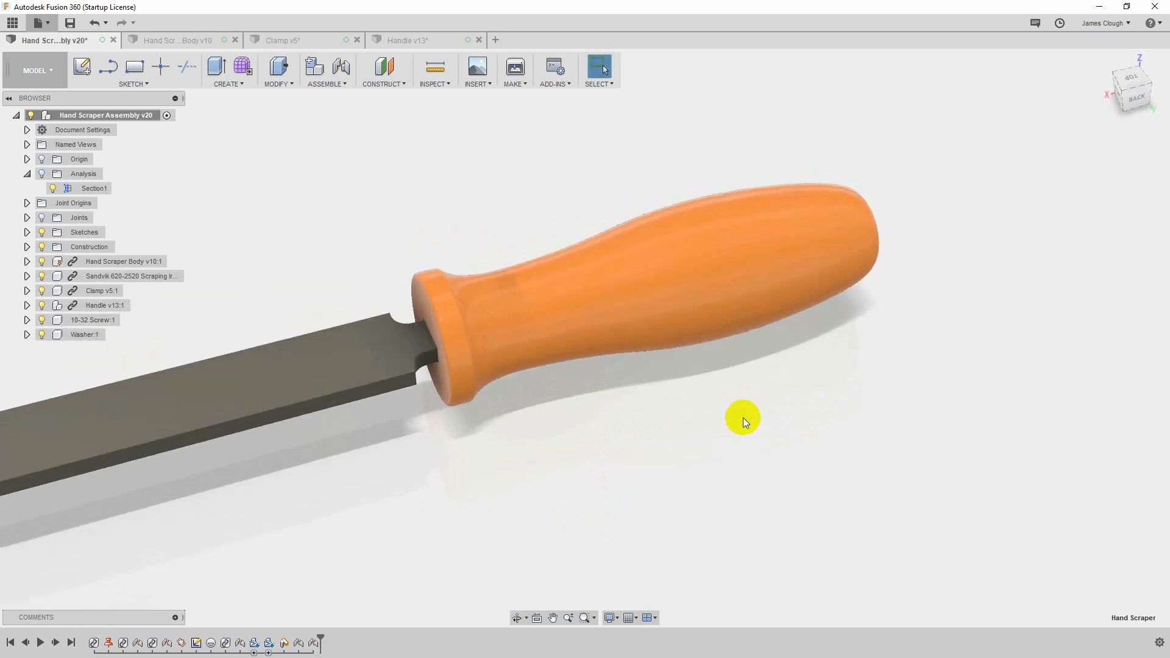
mouse_move(637, 373)
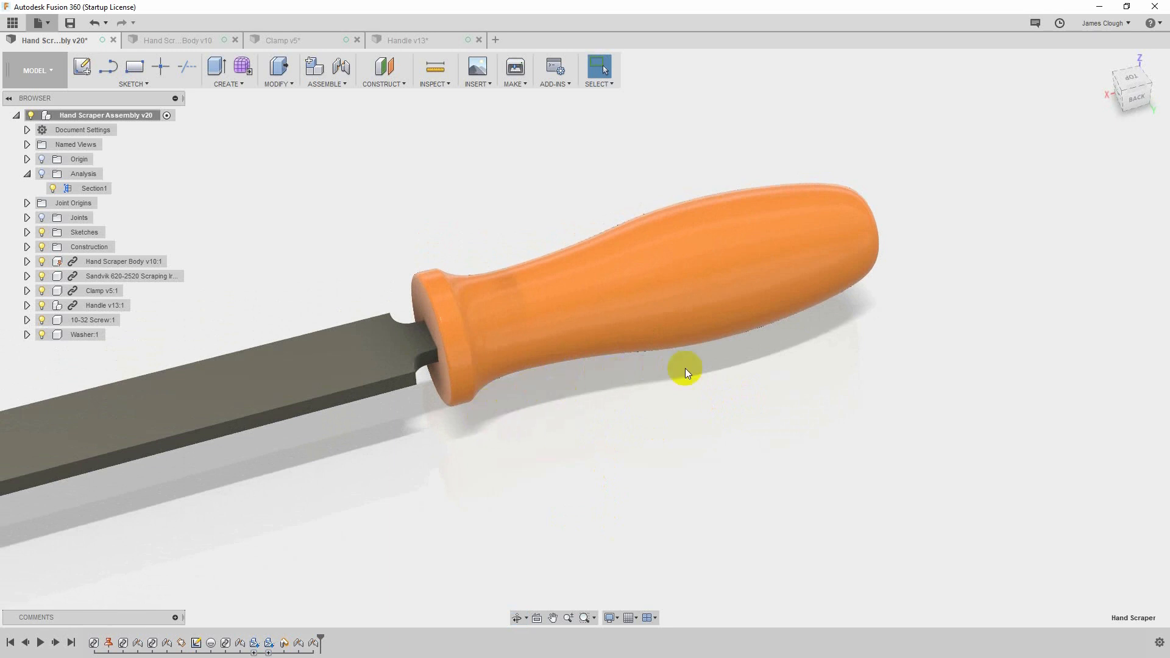
mouse_move(746, 389)
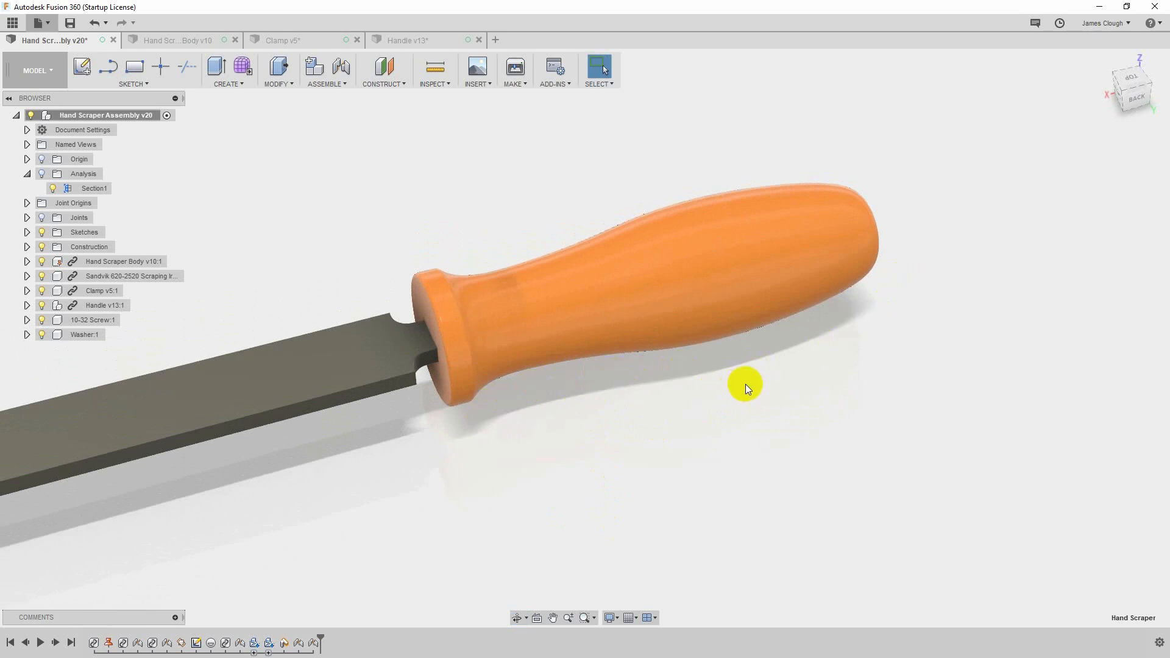
mouse_move(776, 384)
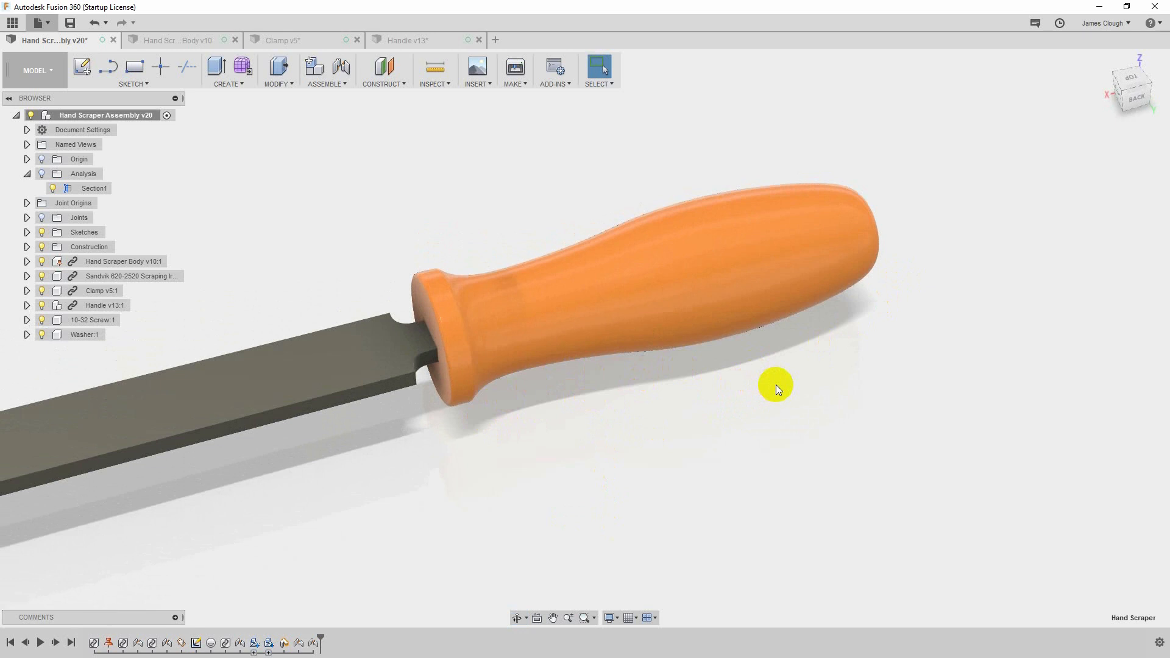
mouse_move(772, 387)
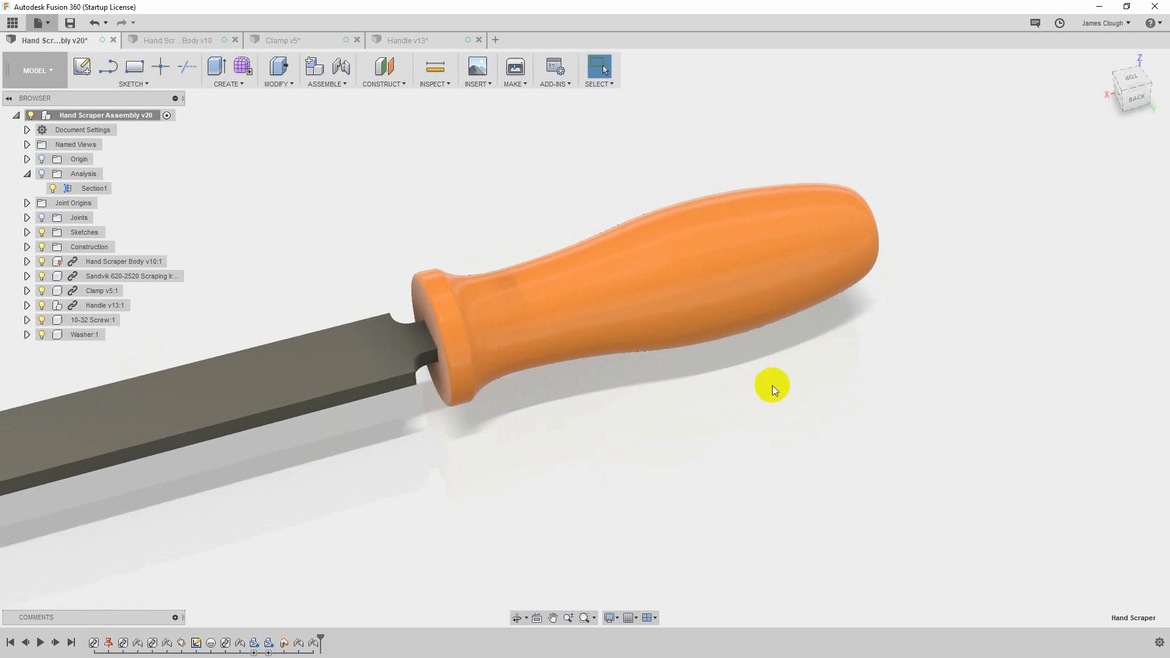
mouse_move(583, 380)
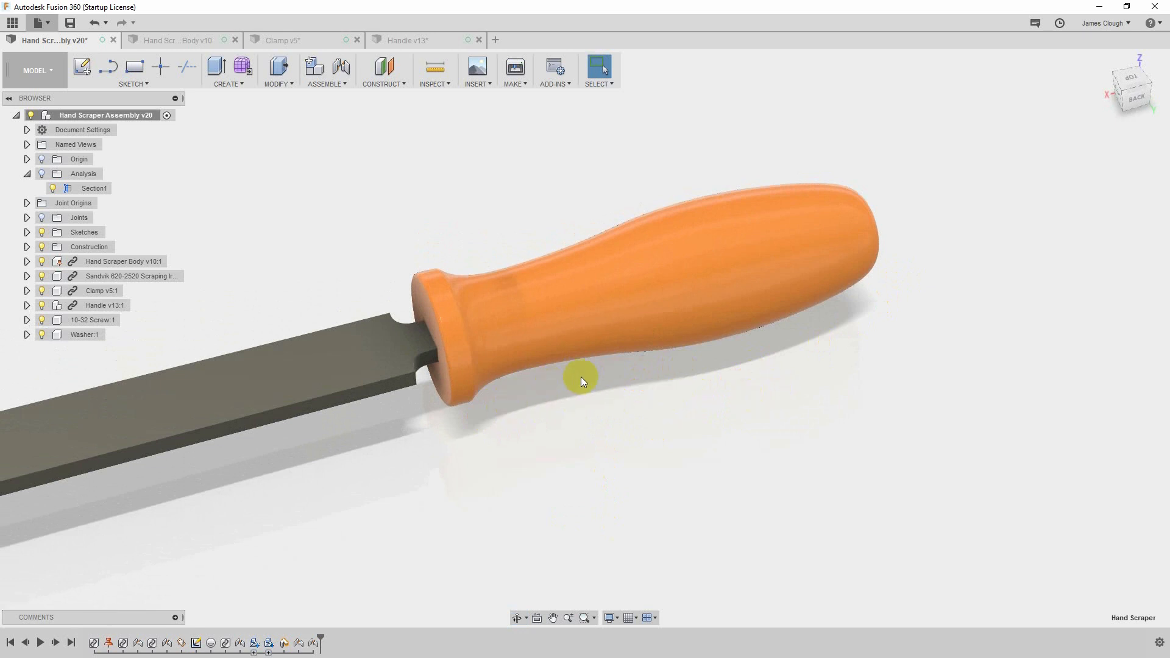
mouse_move(500, 408)
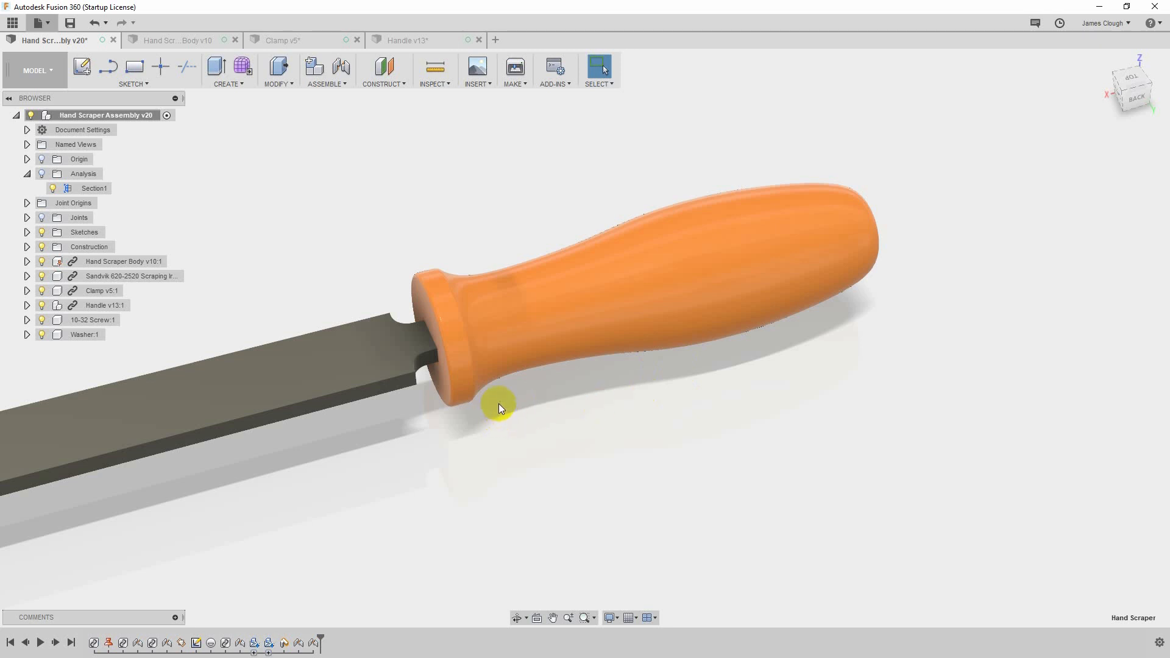
mouse_move(657, 405)
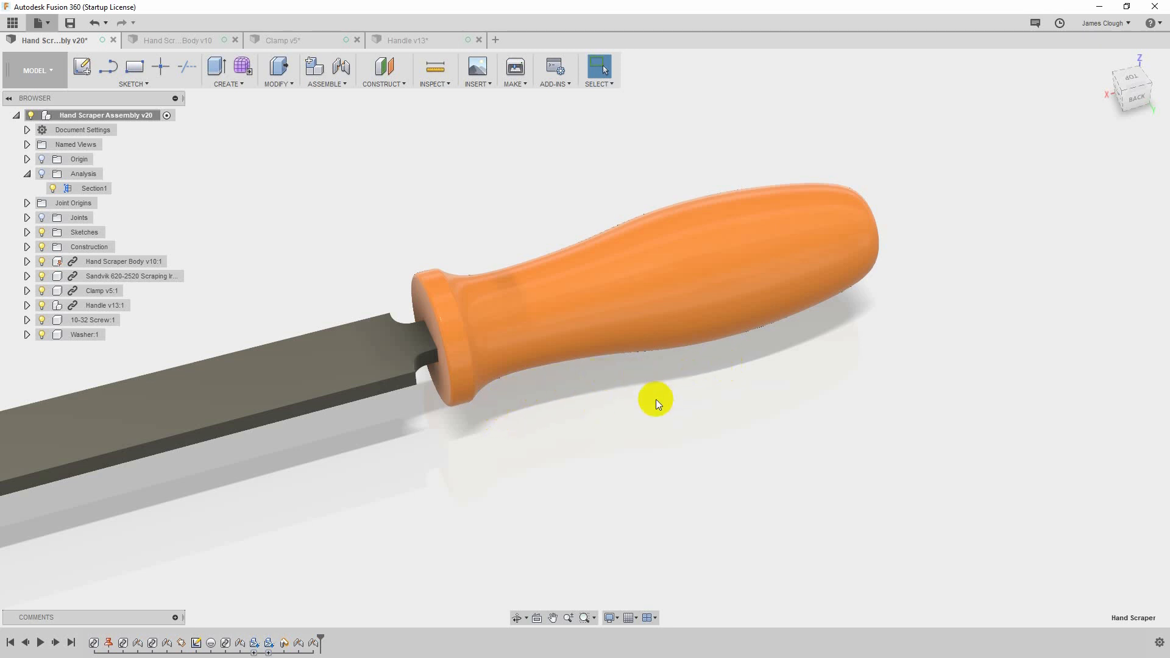
mouse_move(697, 373)
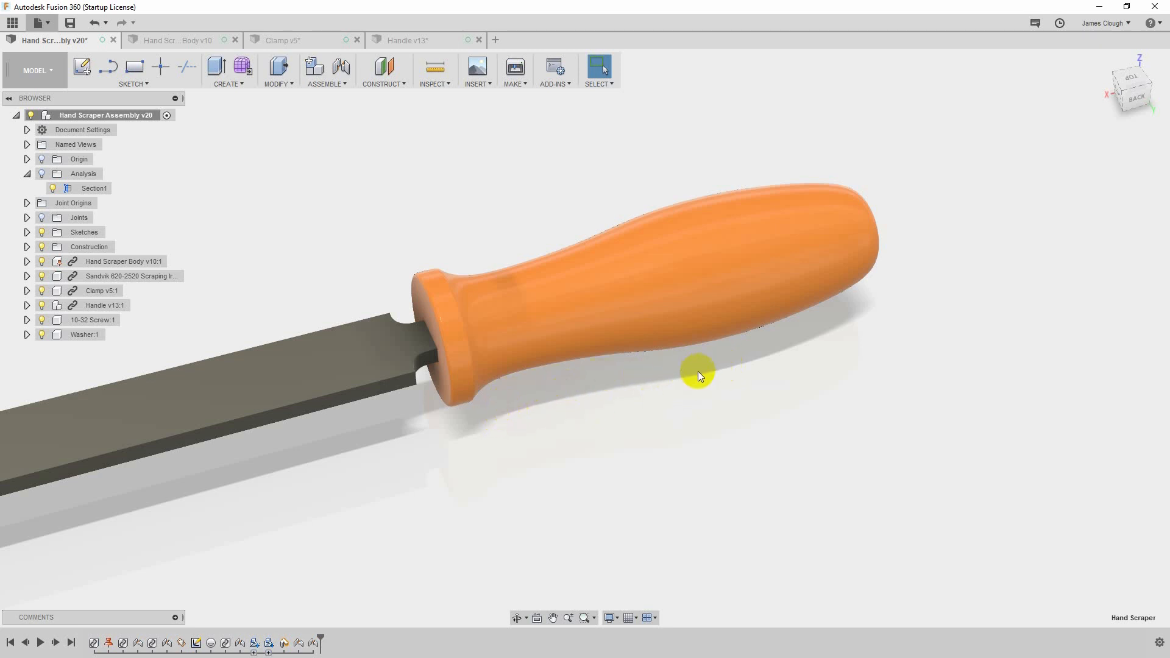
mouse_move(594, 387)
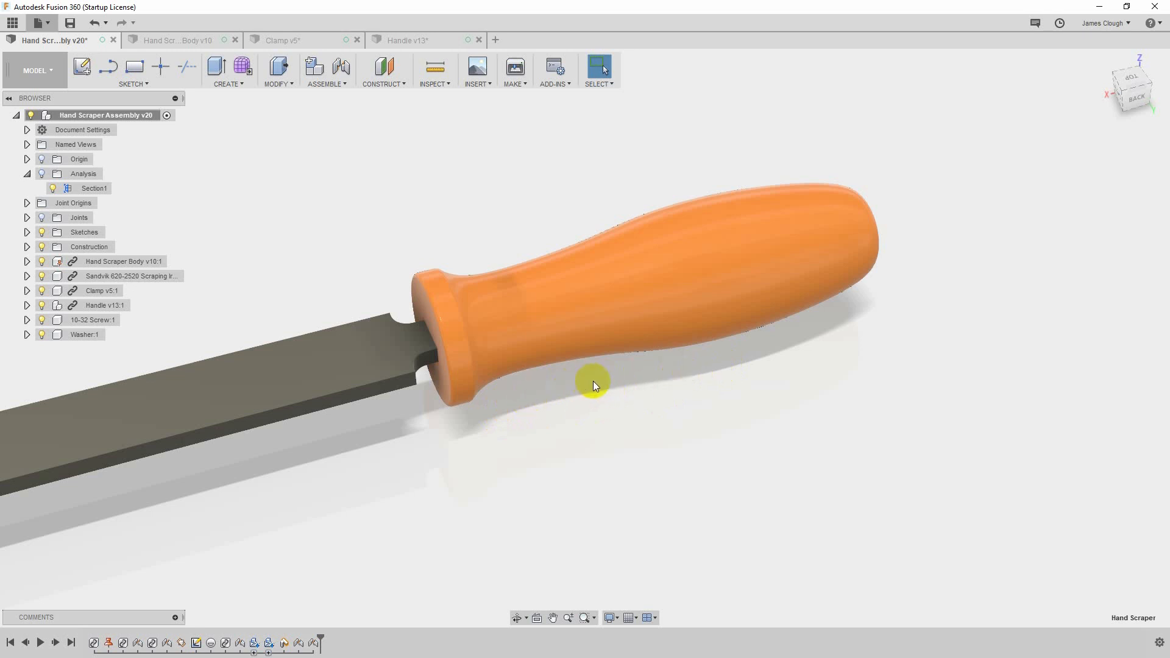
mouse_move(582, 396)
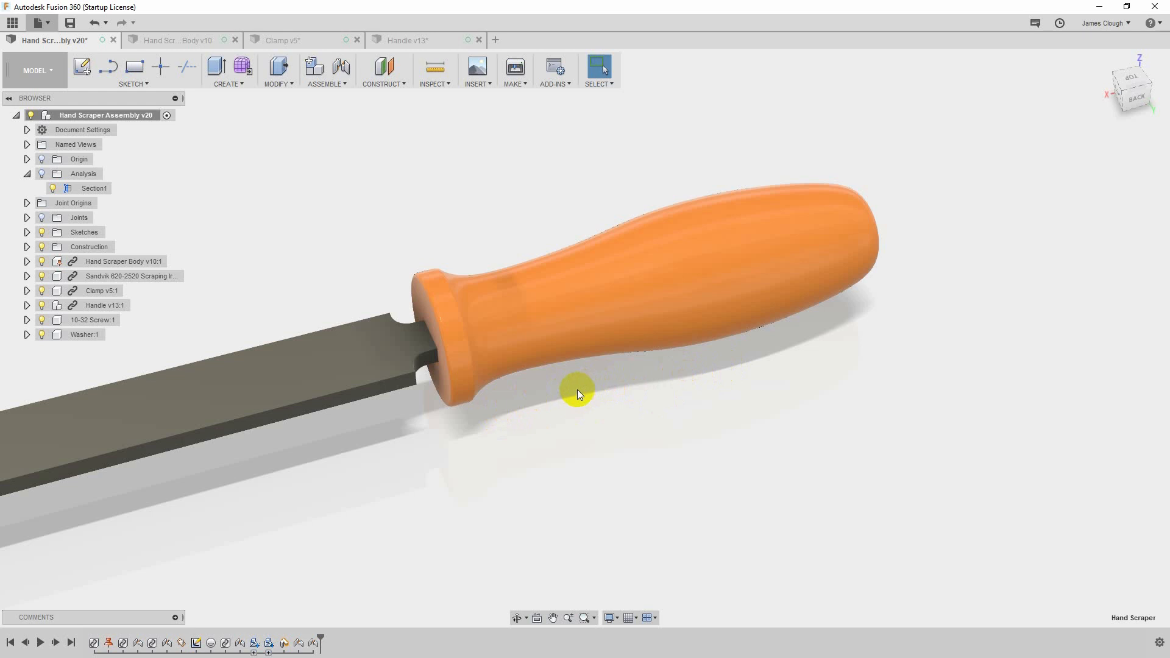
mouse_move(471, 446)
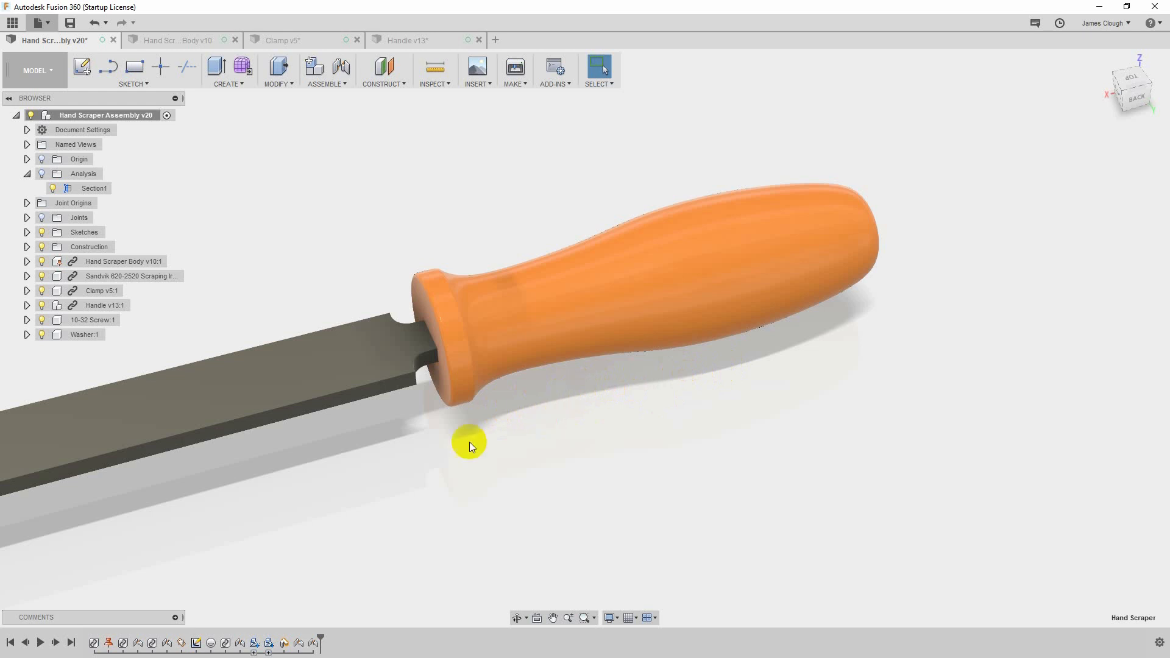
mouse_move(395, 427)
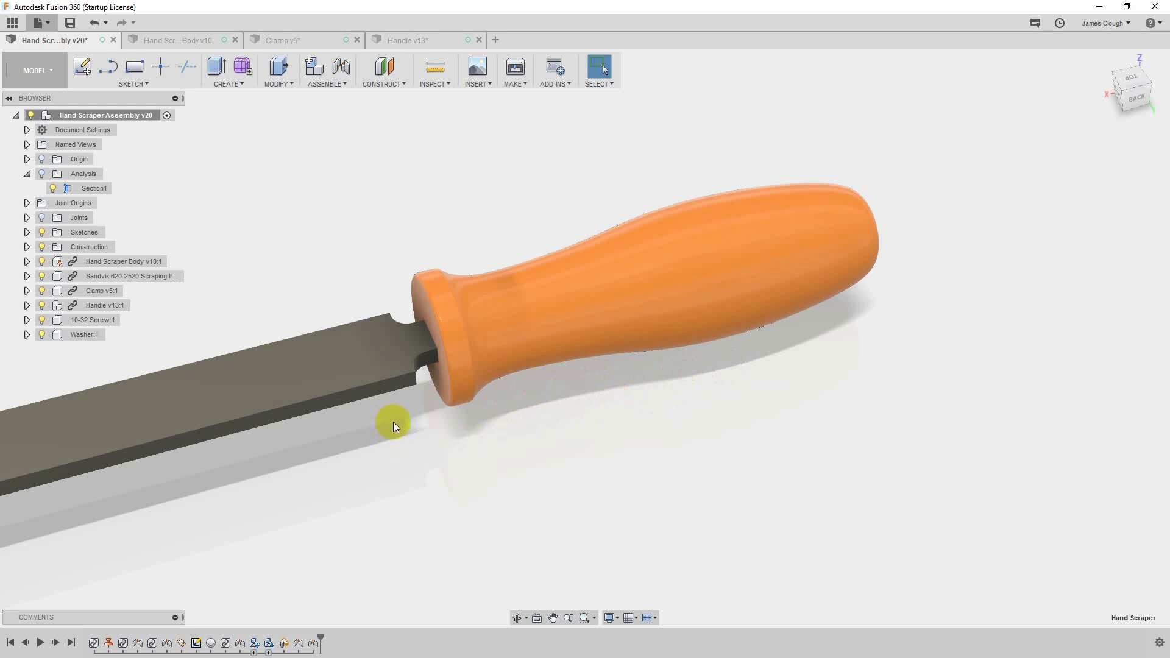
mouse_move(564, 401)
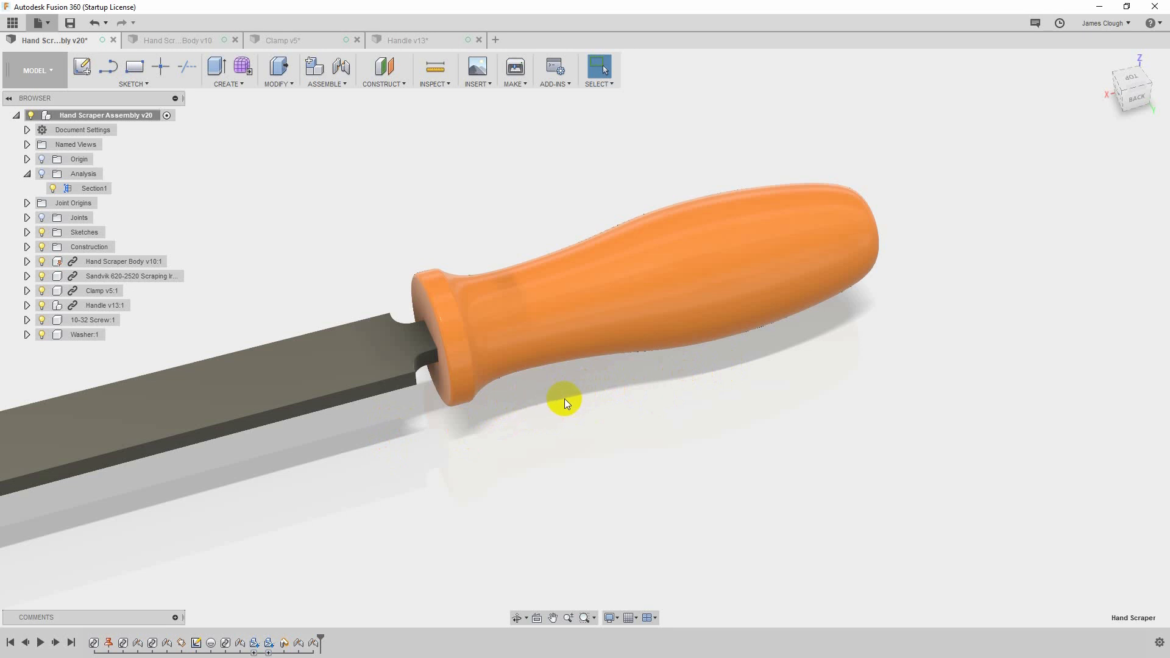
mouse_move(731, 364)
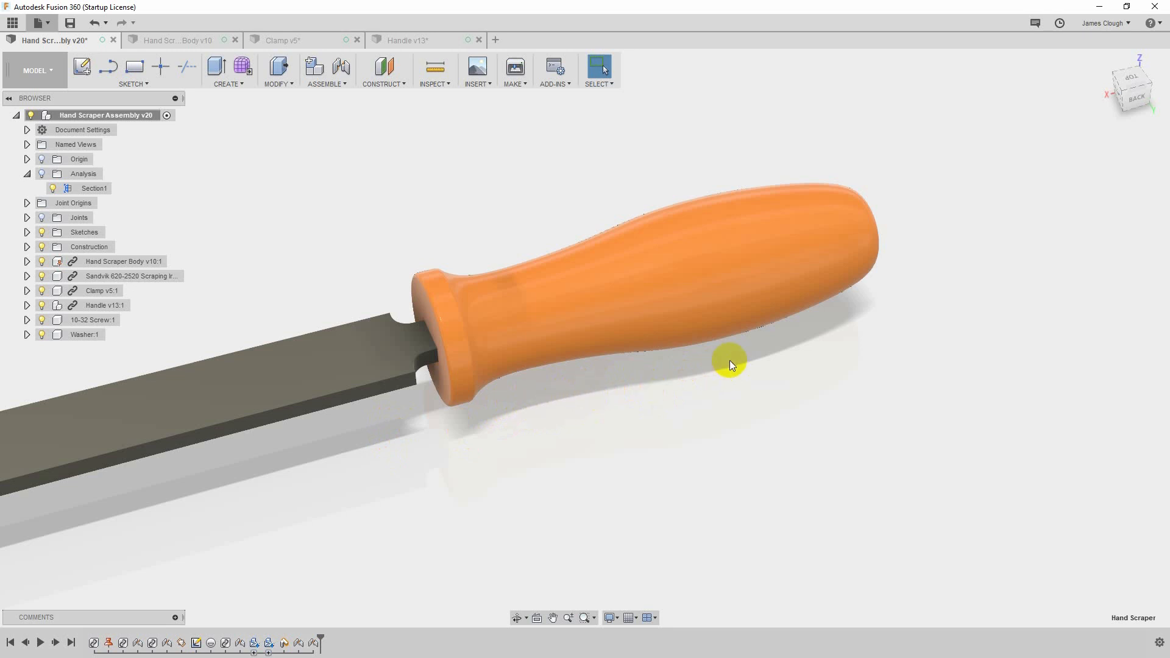
mouse_move(484, 463)
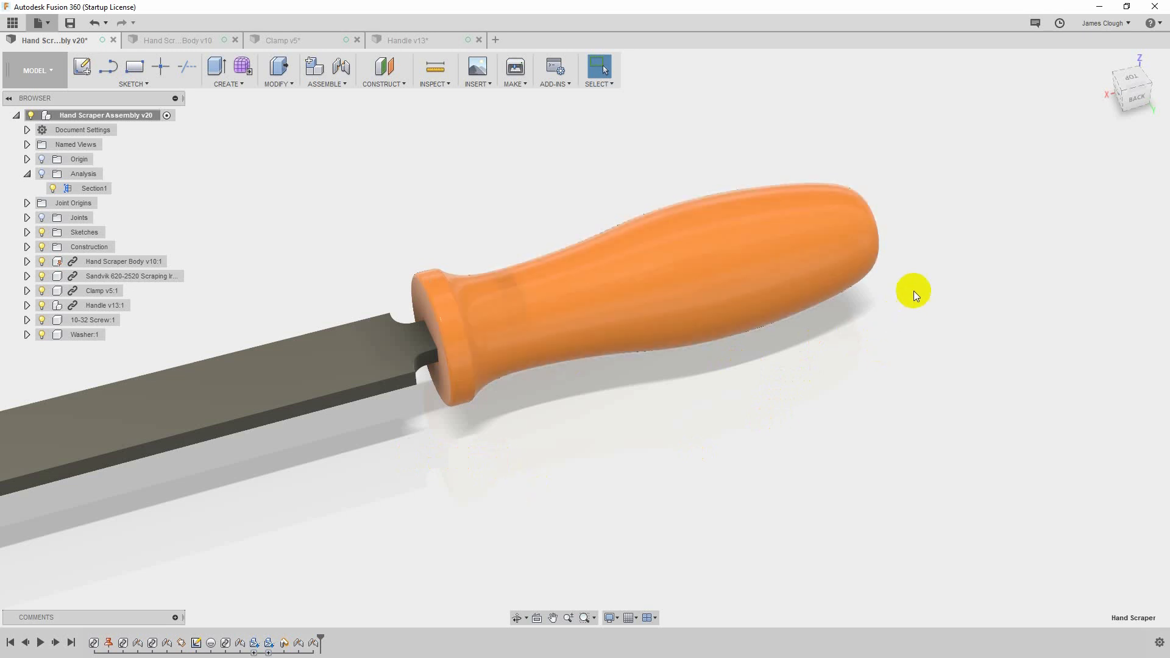
mouse_move(847, 349)
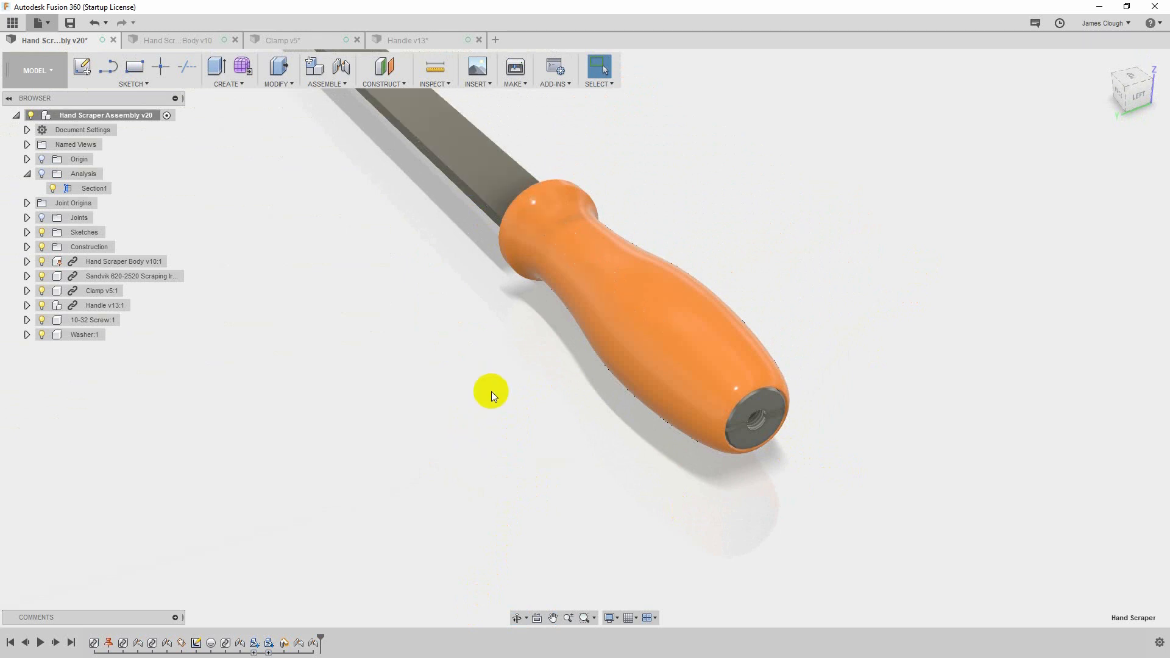
mouse_move(468, 405)
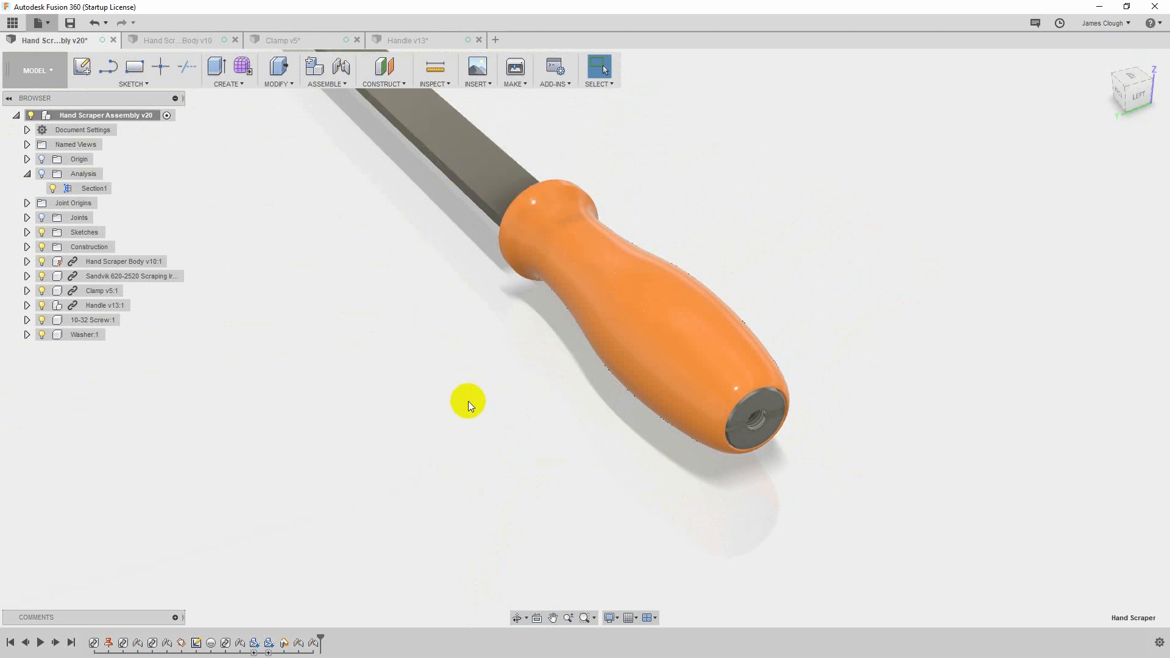
mouse_move(345, 299)
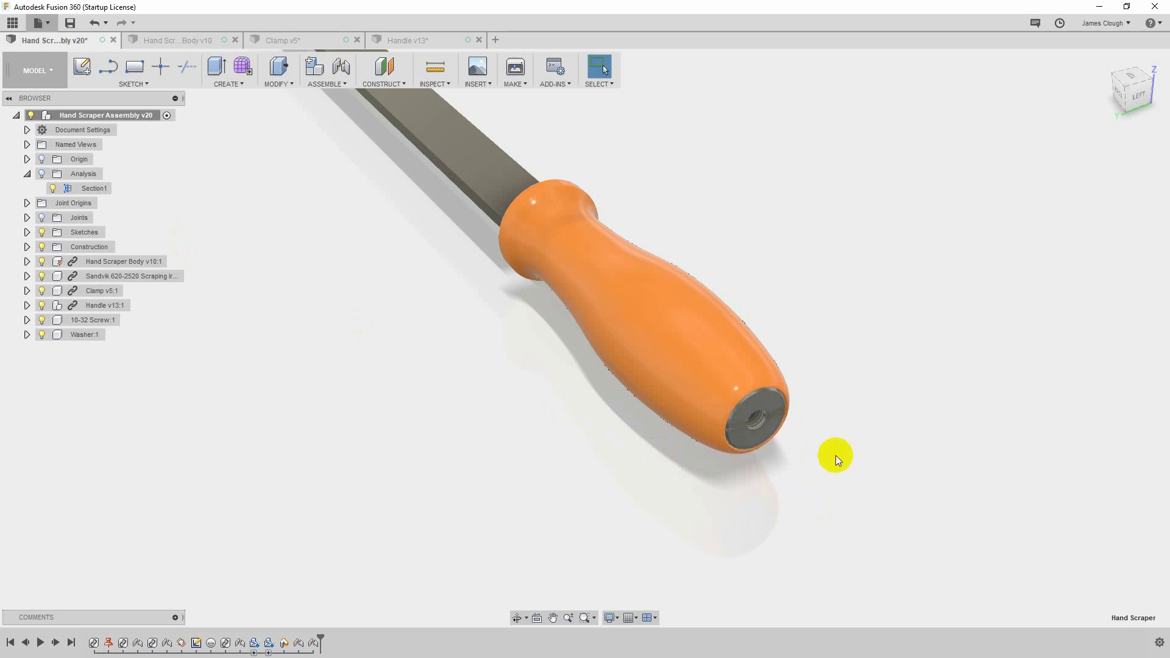
mouse_move(678, 579)
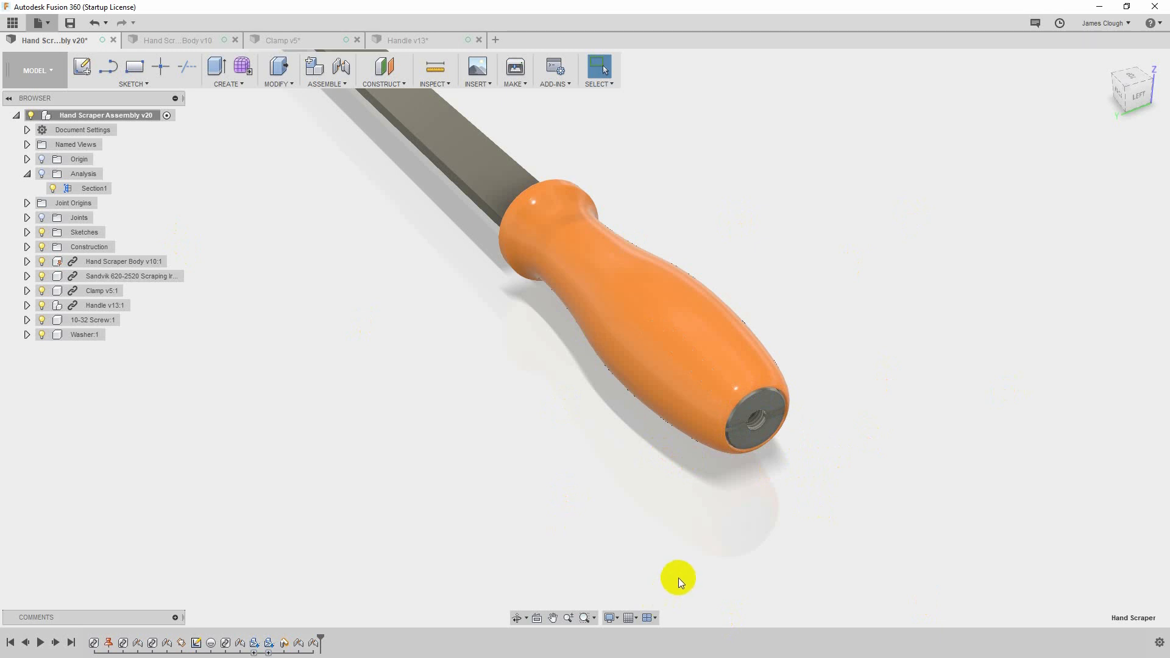
mouse_move(740, 521)
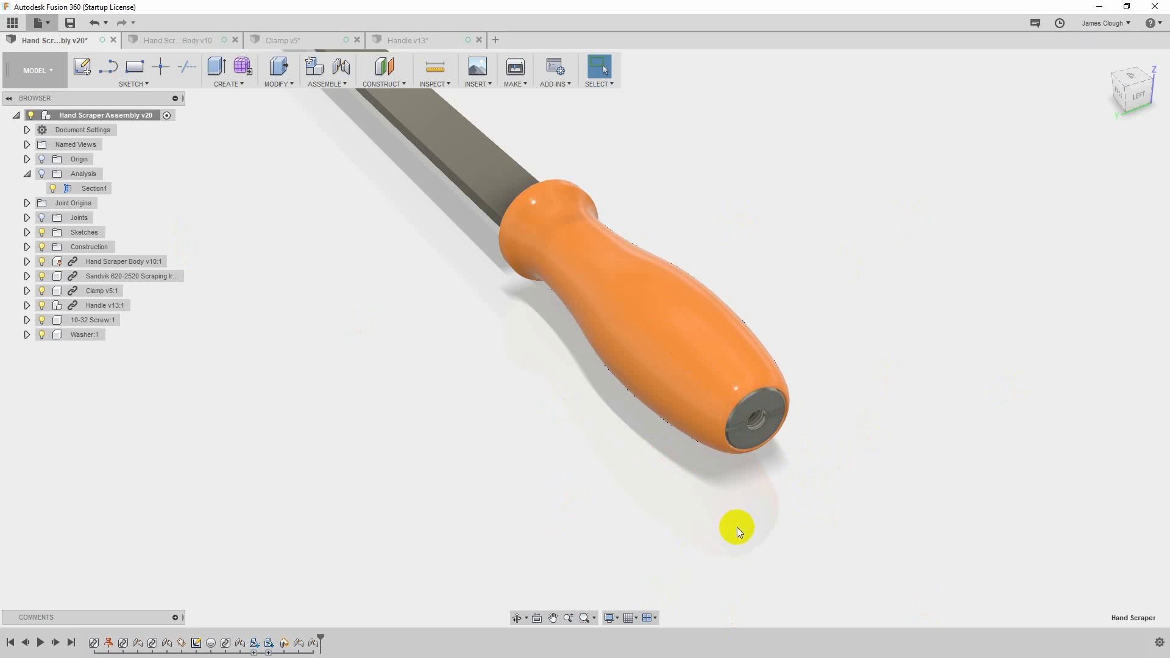
mouse_move(656, 498)
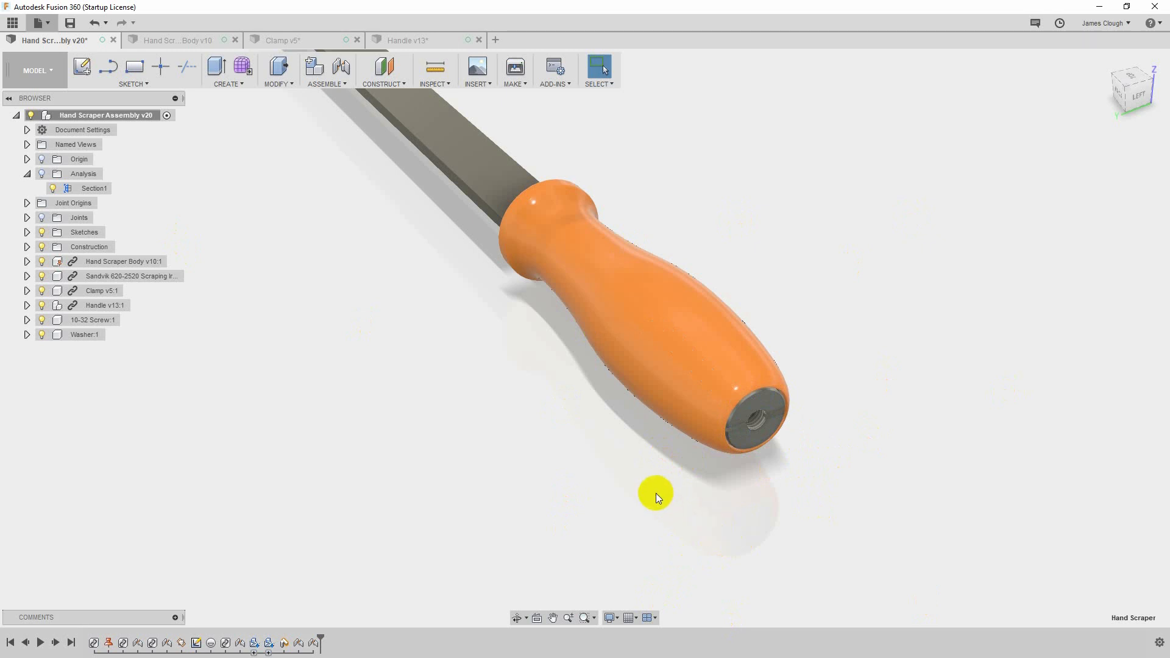
mouse_move(755, 480)
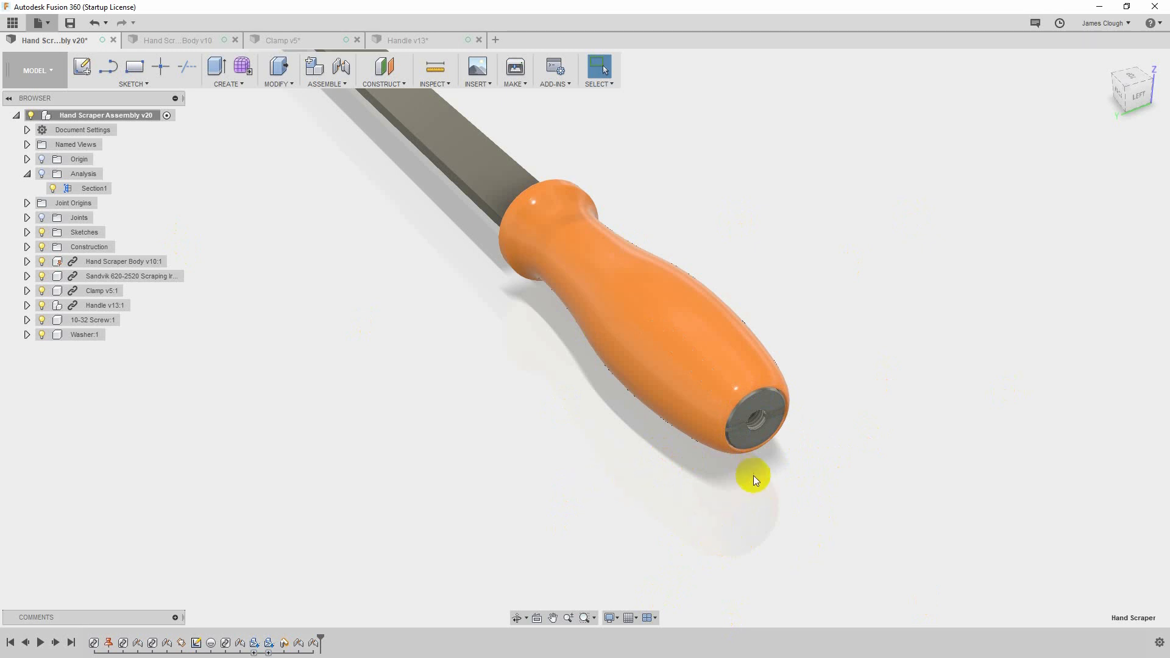
mouse_move(773, 504)
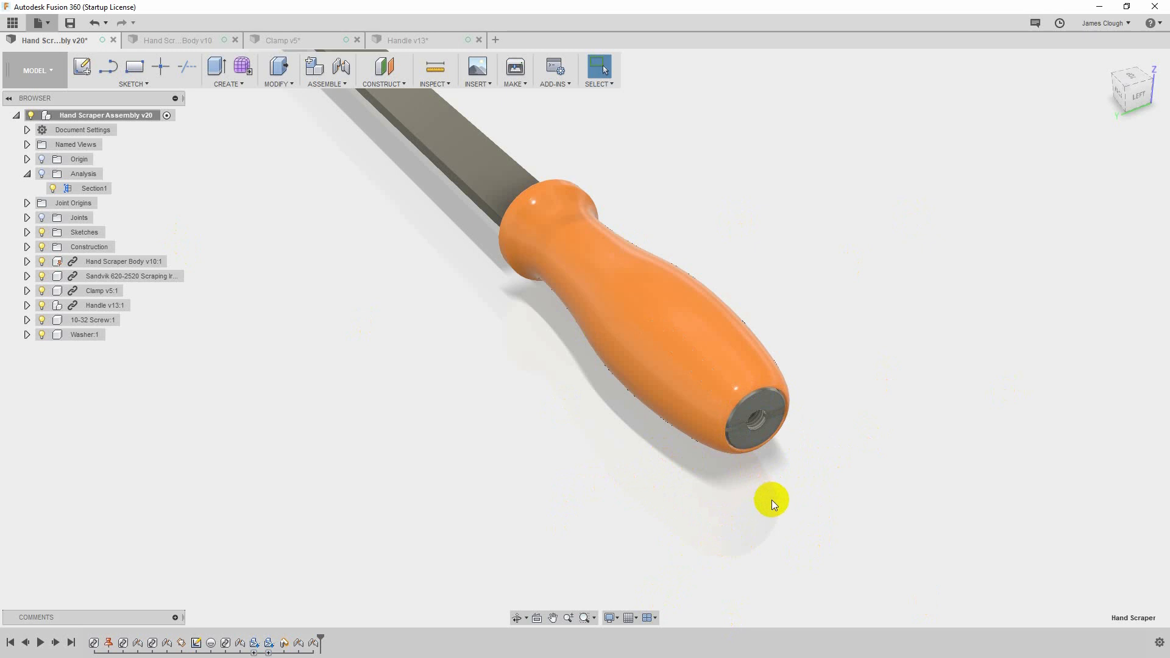
mouse_move(574, 468)
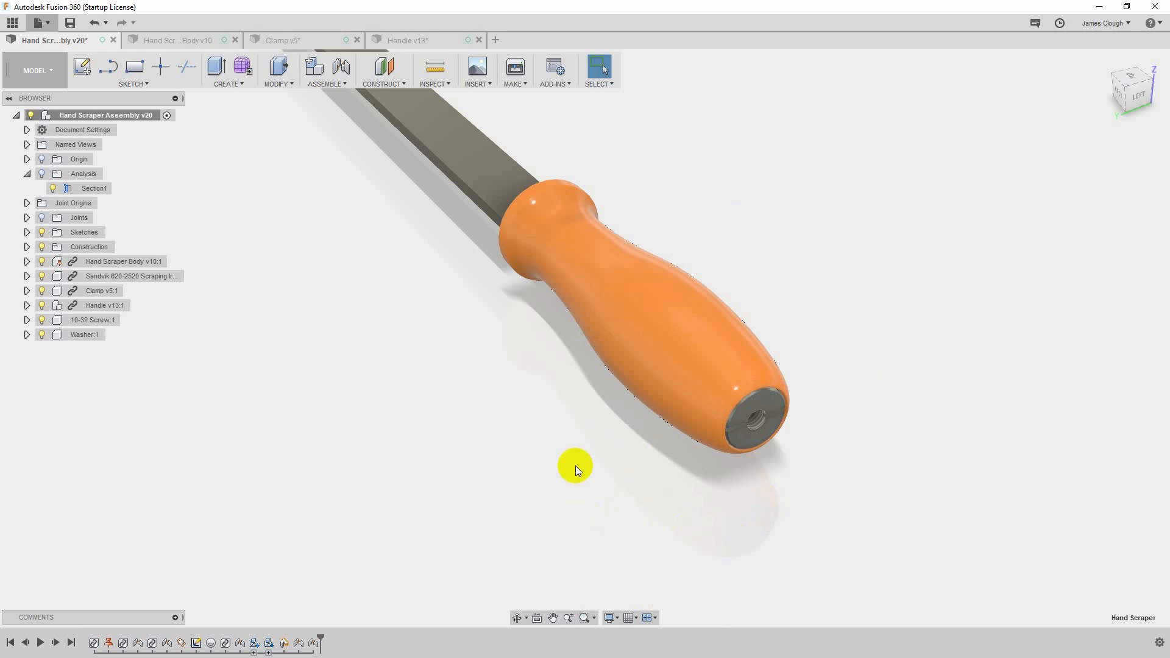
mouse_move(633, 246)
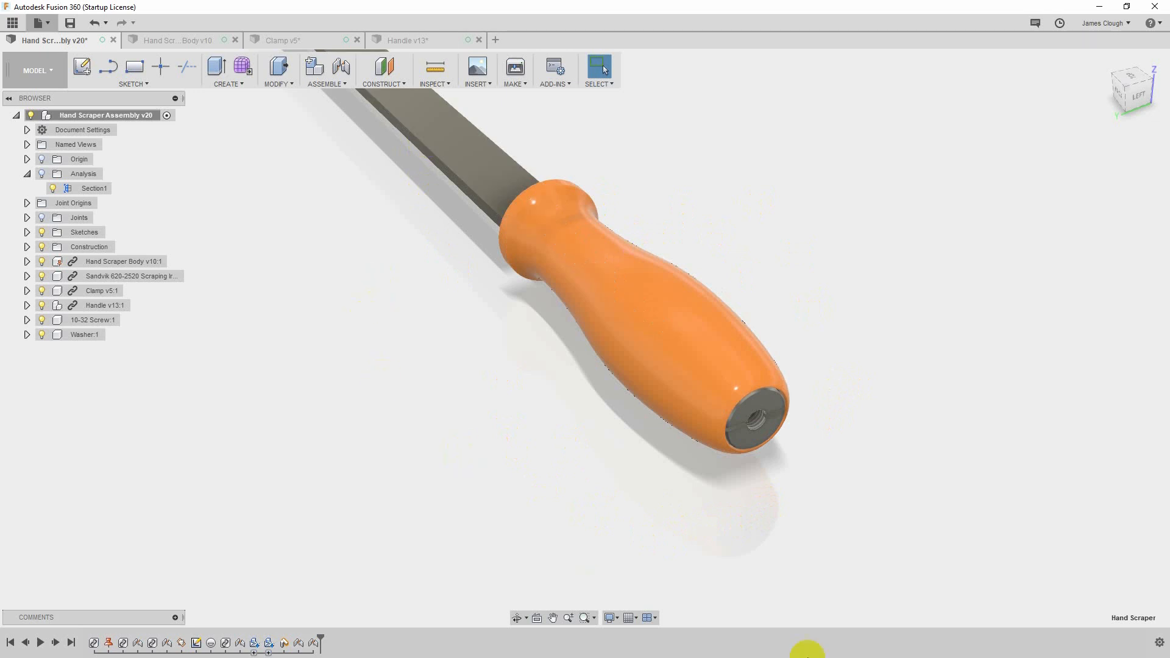
mouse_move(792, 476)
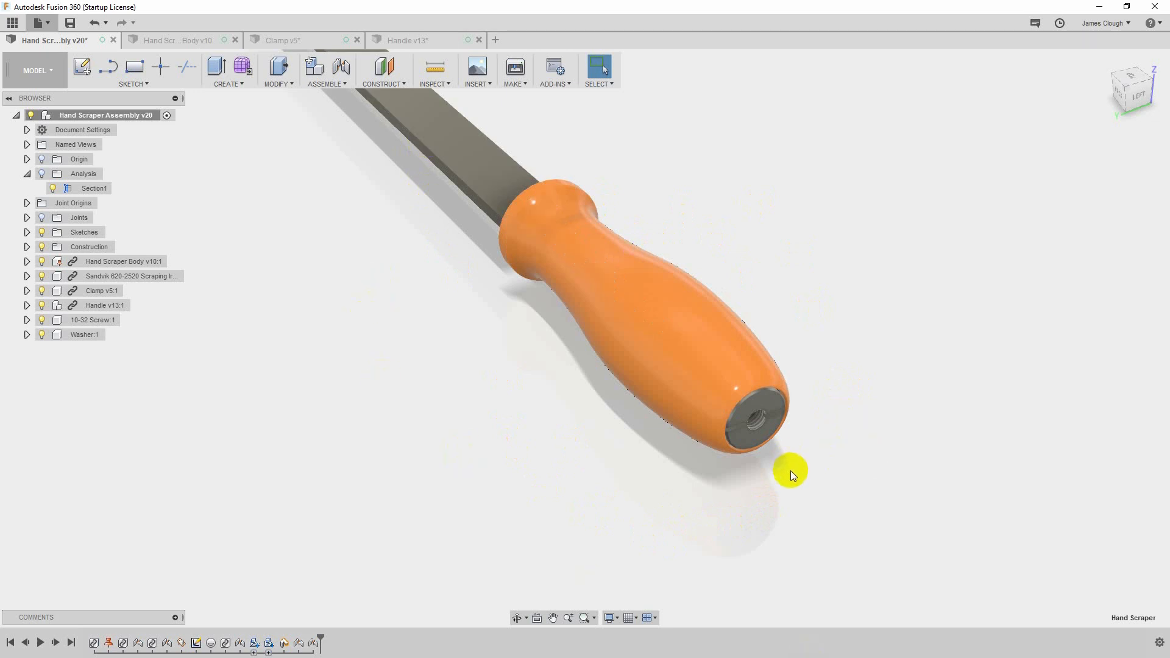
mouse_move(527, 518)
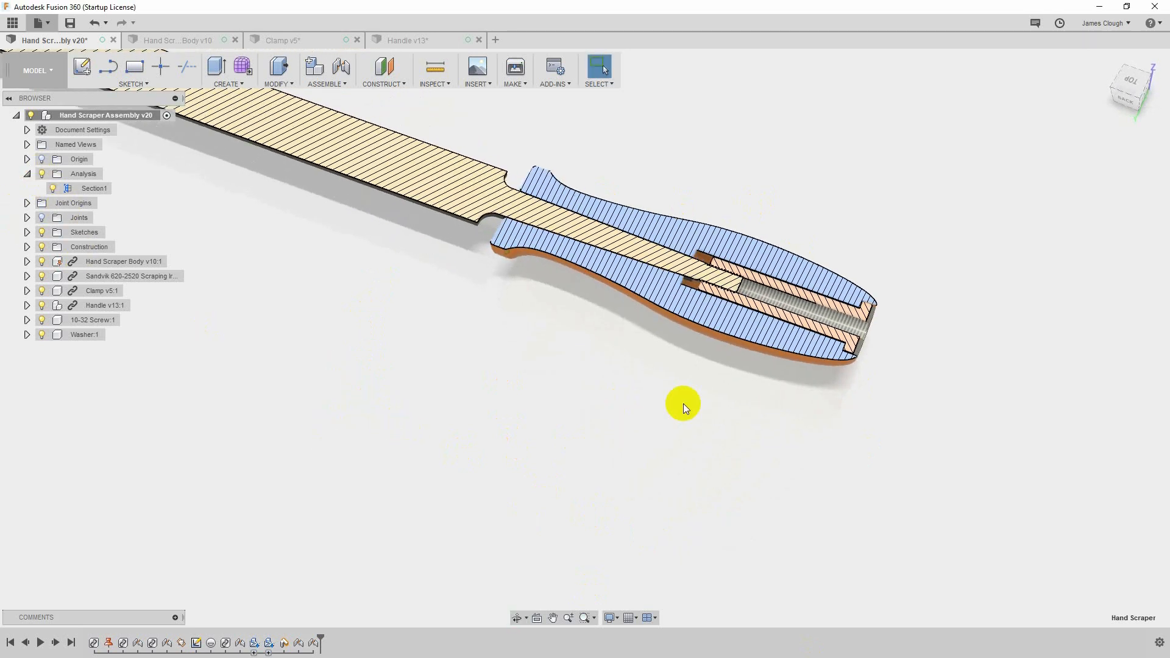
- Show the Section1 analysis so the cut reveals the tapered tang and threaded screw inside the handle
left_click(710, 278)
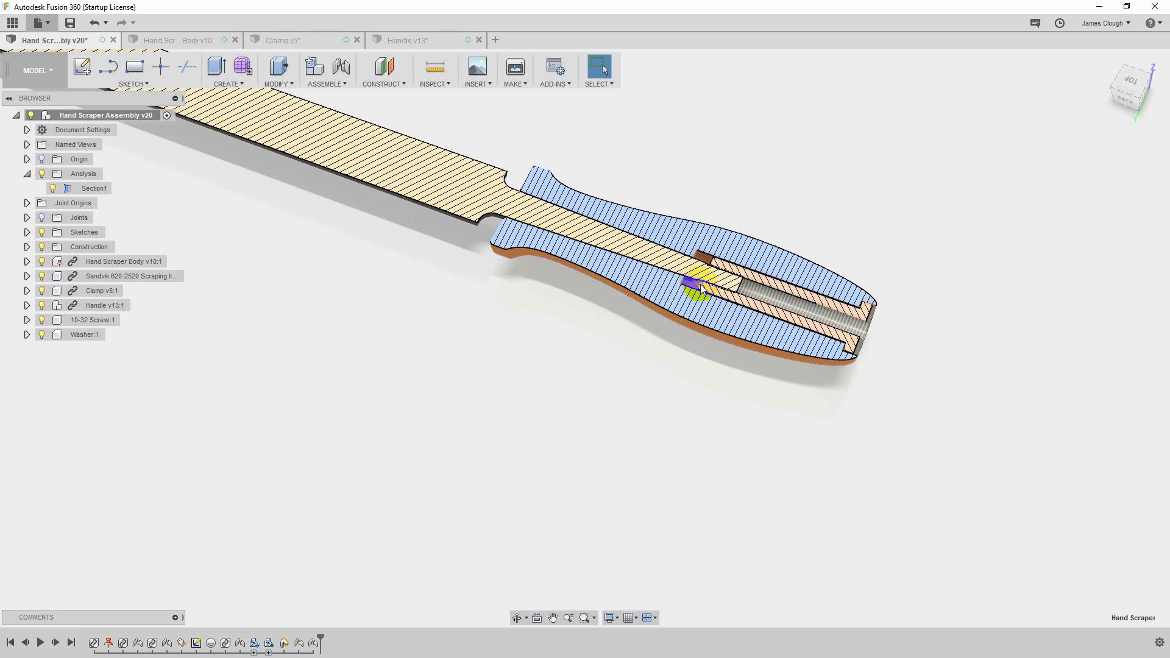
mouse_move(866, 317)
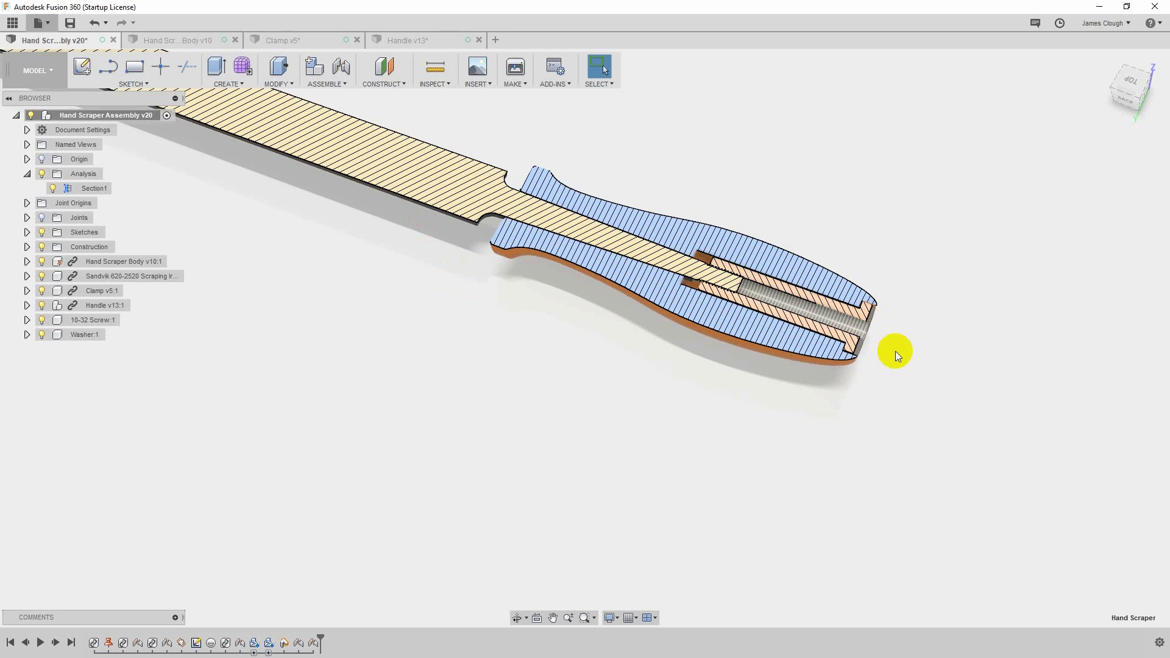
left_click(698, 290)
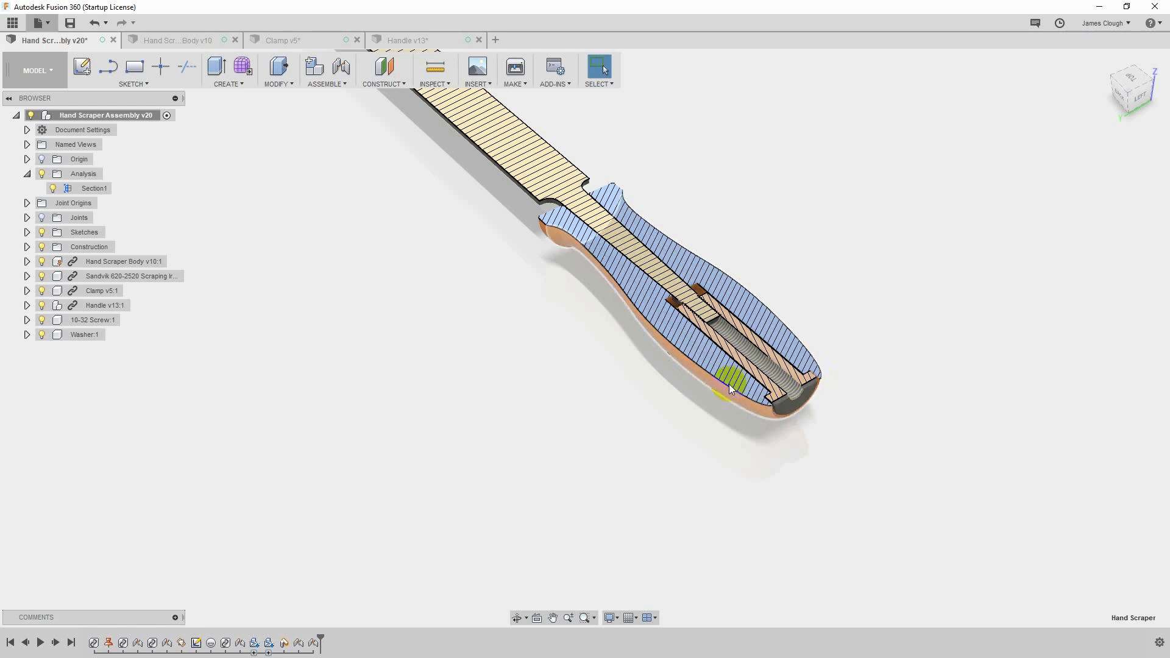
mouse_move(629, 250)
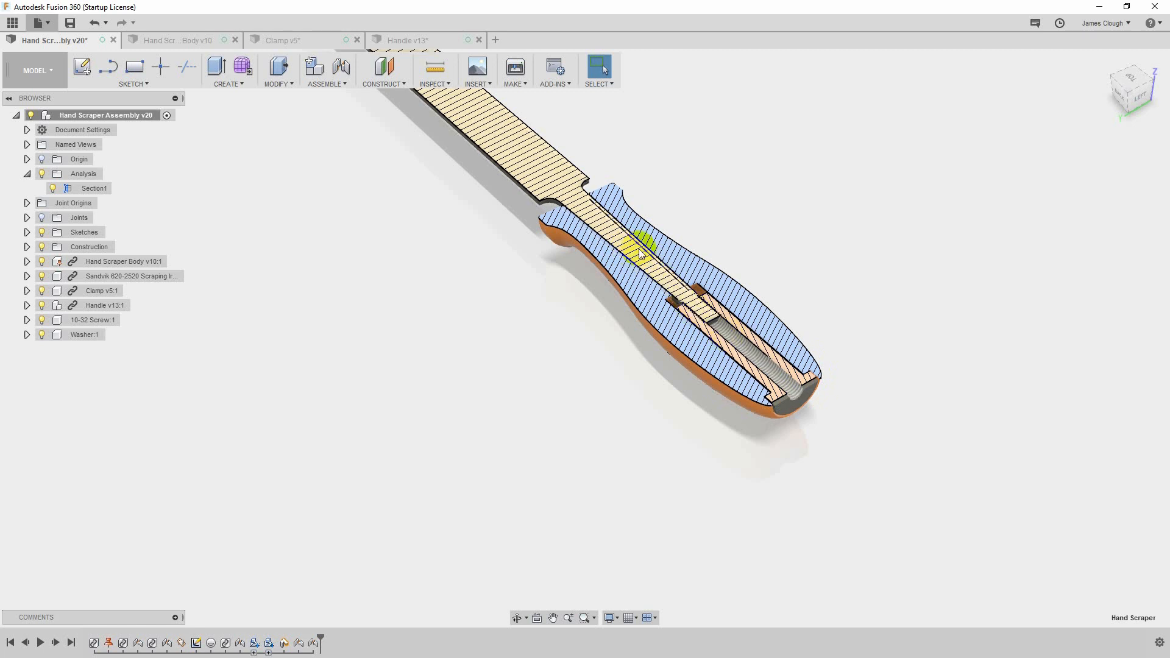
mouse_move(817, 394)
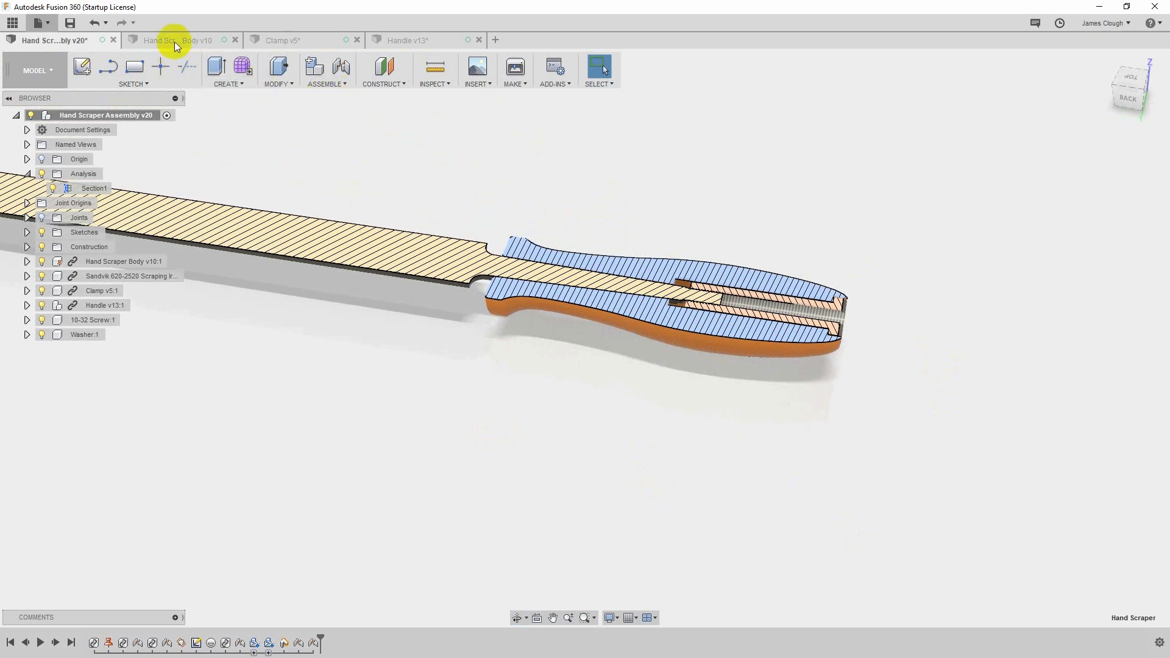
- Switch to the Hand Scraper Body v10 design showing the tang with its threaded tip
left_click(178, 39)
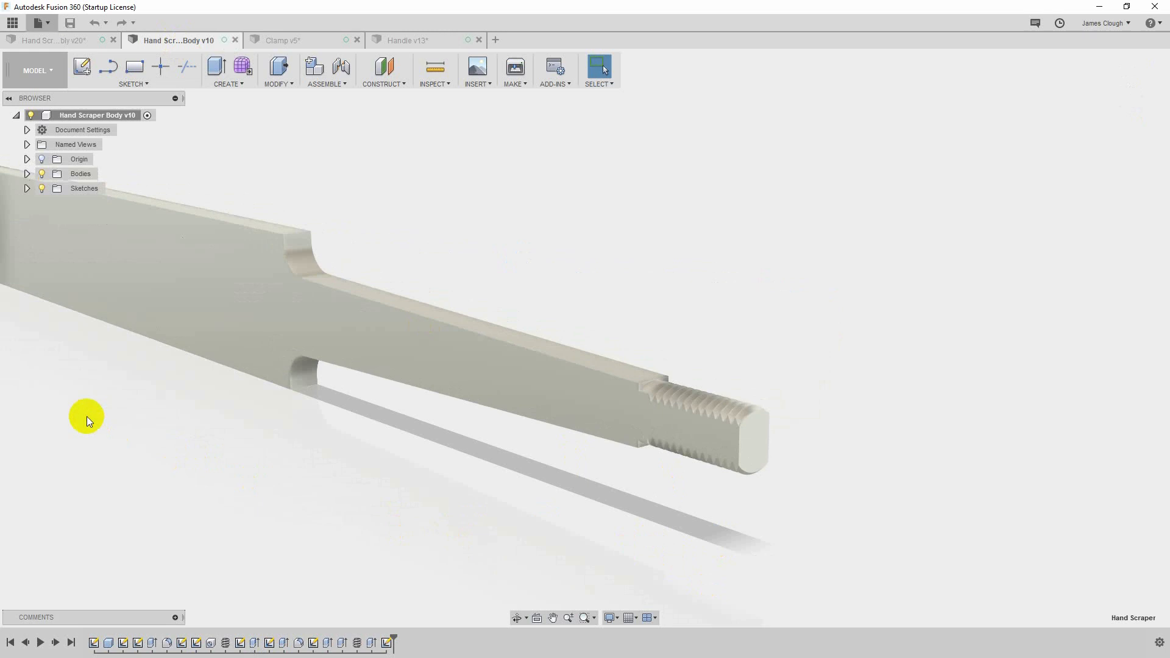
mouse_move(518, 579)
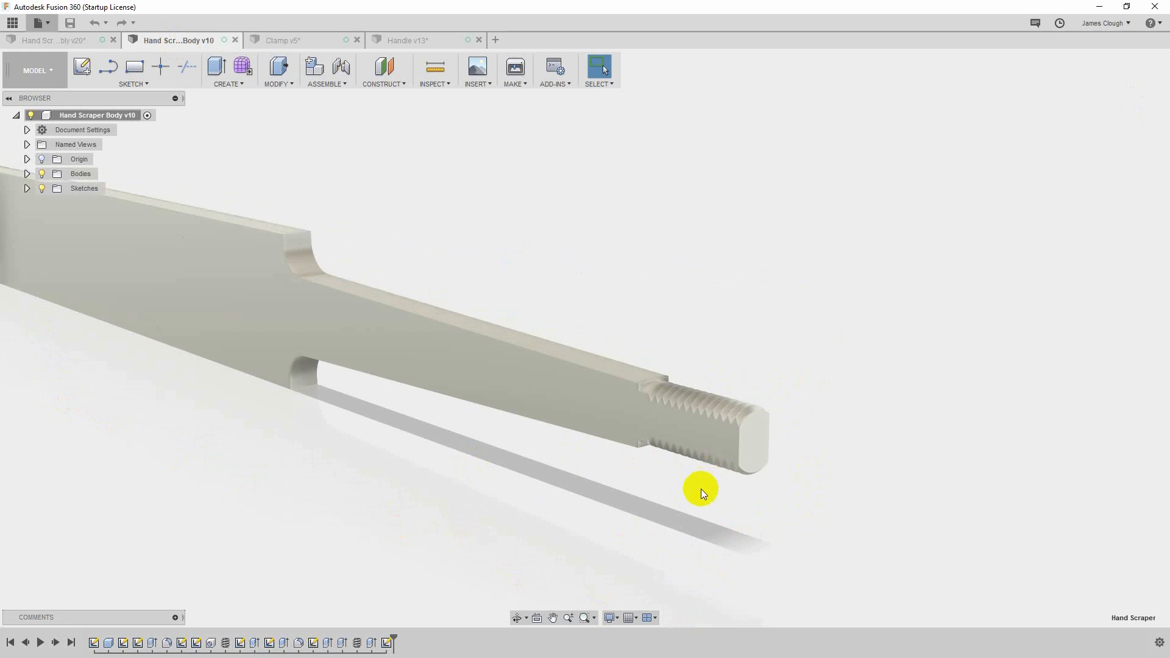
mouse_move(700, 410)
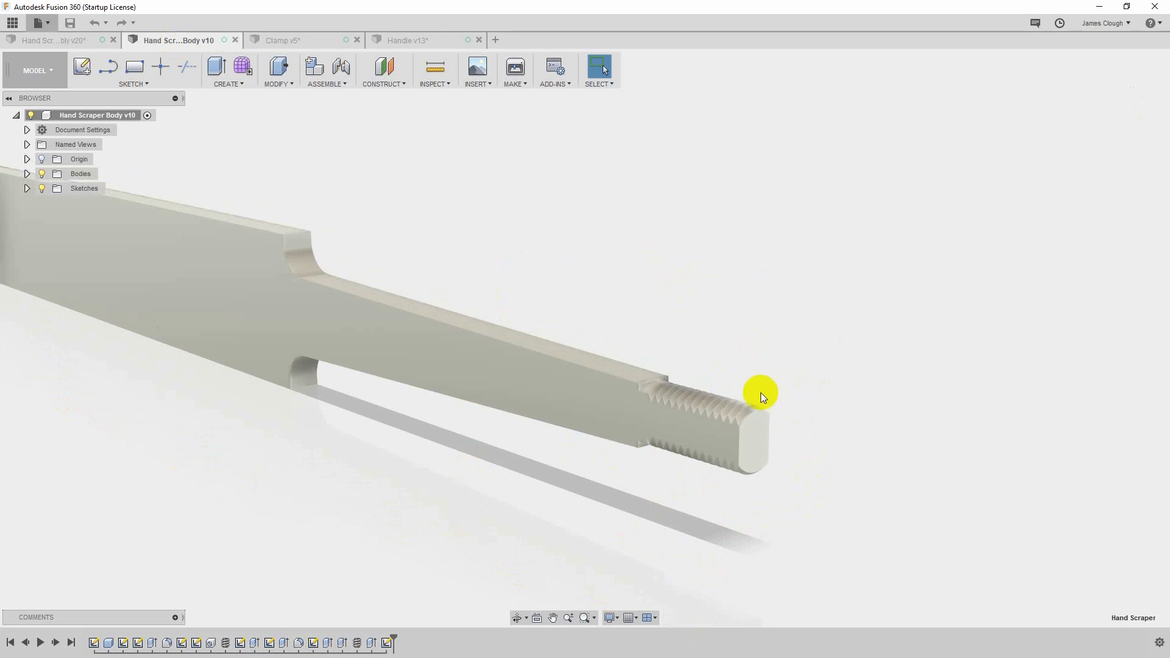
mouse_move(710, 468)
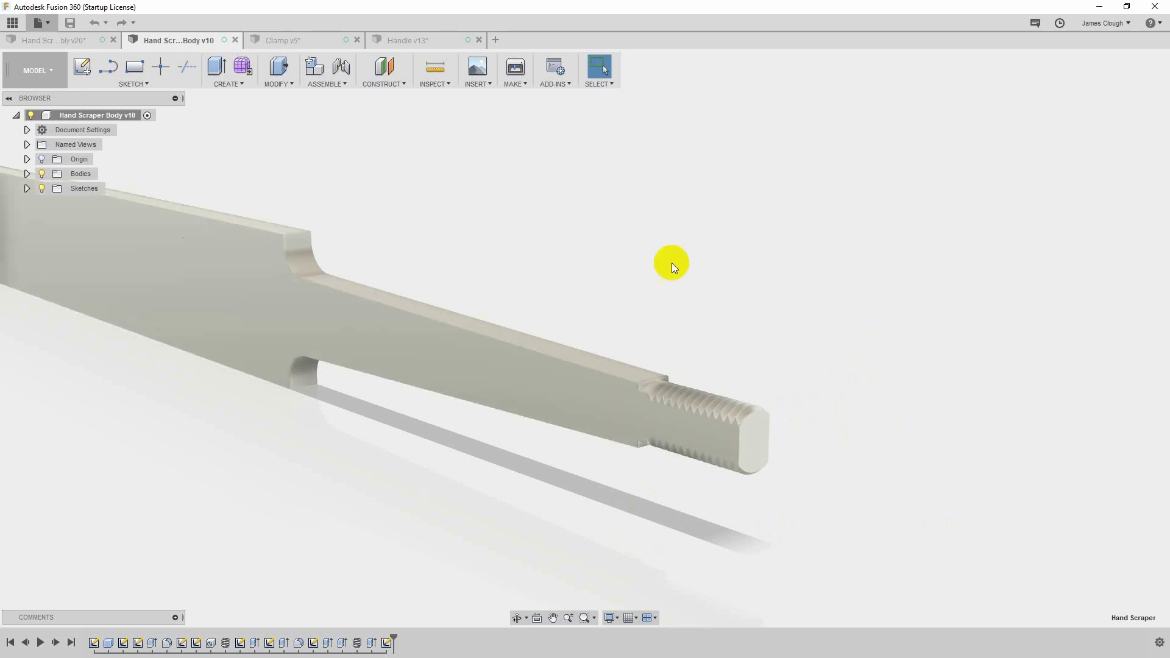
mouse_move(801, 537)
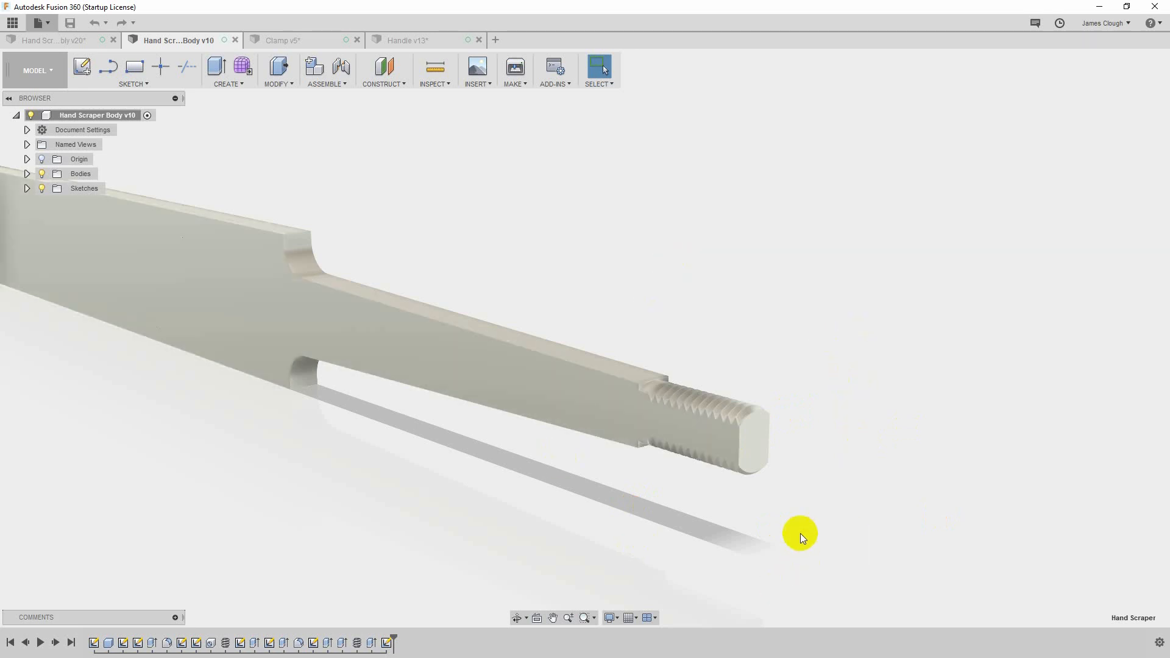
mouse_move(733, 527)
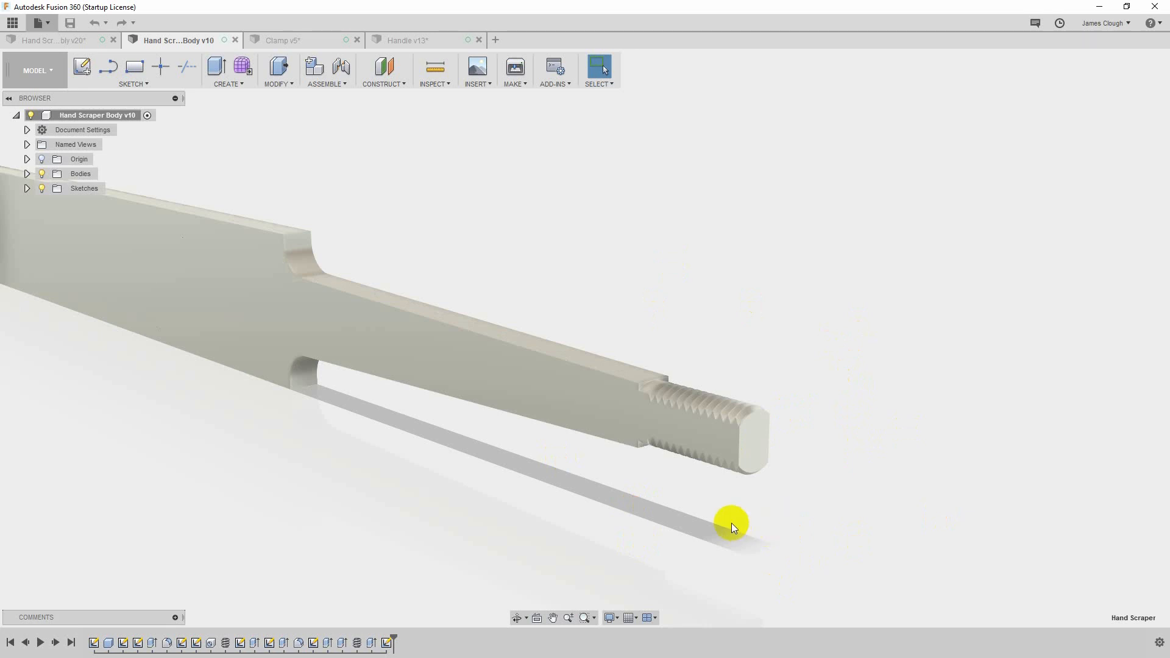